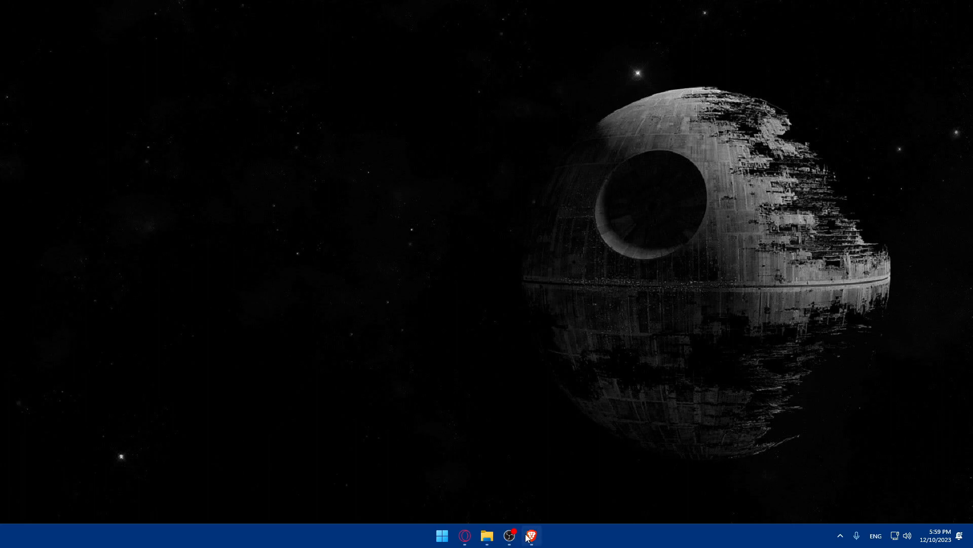
# Step: Launch Brave, search Google for 'google analytics' and choose the Google Analytics Academy result
pyautogui.click(532, 535)
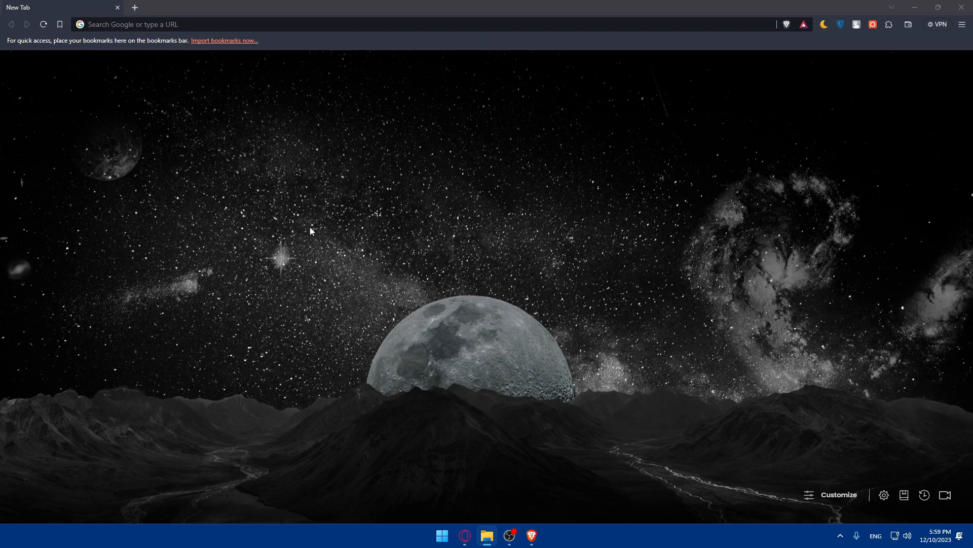
pyautogui.moveTo(396, 251)
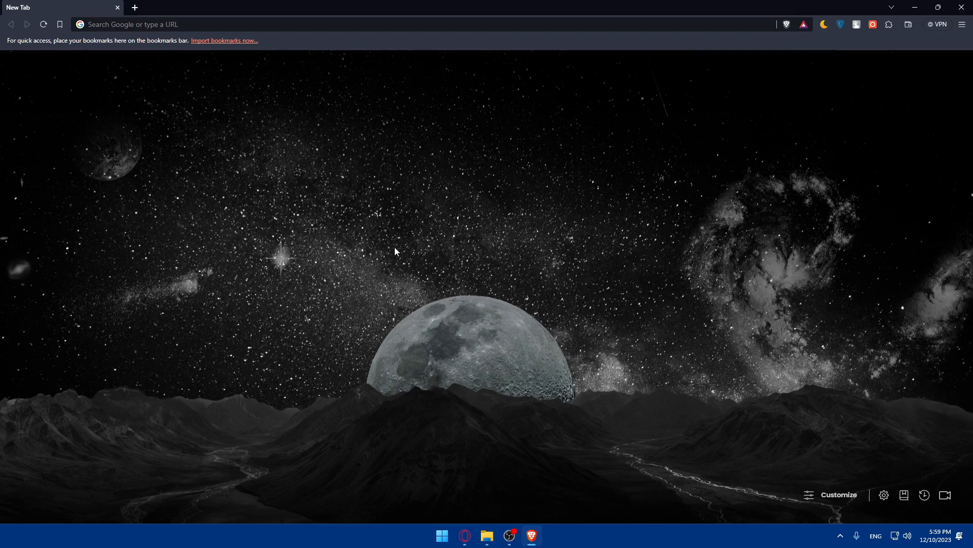
pyautogui.moveTo(394, 258)
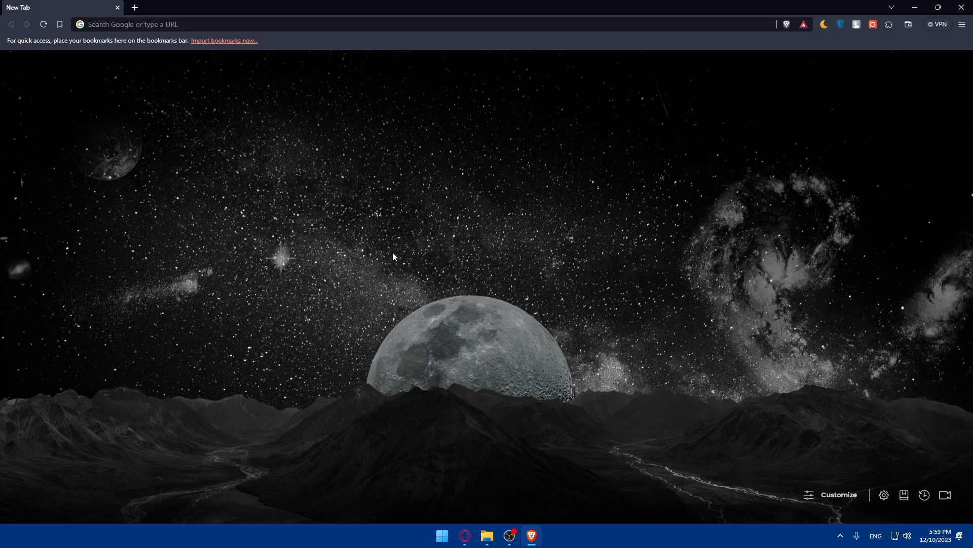
pyautogui.moveTo(351, 259)
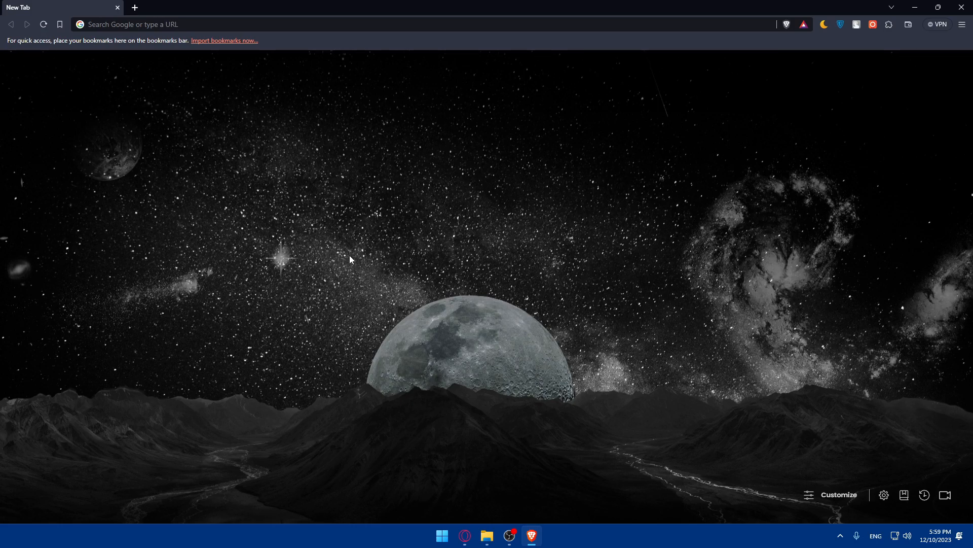
pyautogui.moveTo(311, 234)
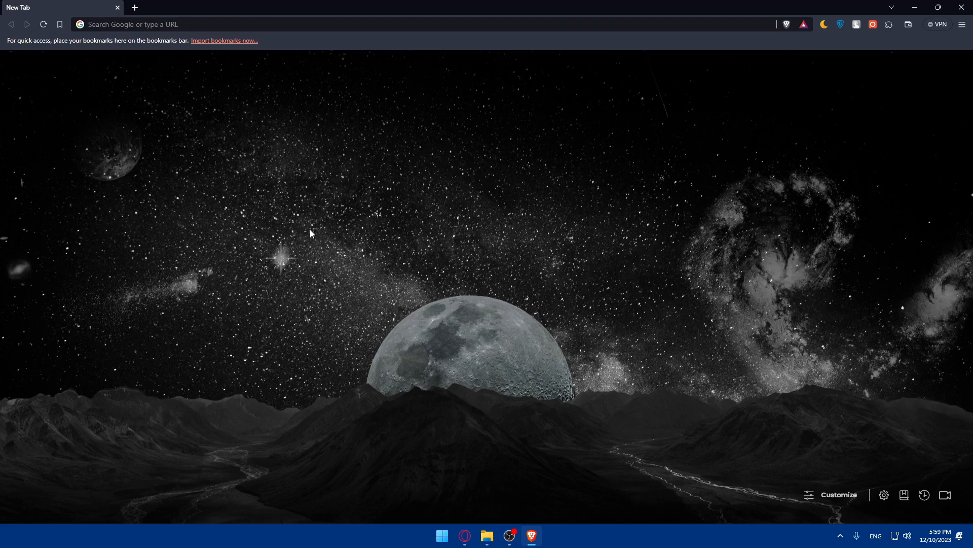
pyautogui.moveTo(306, 236)
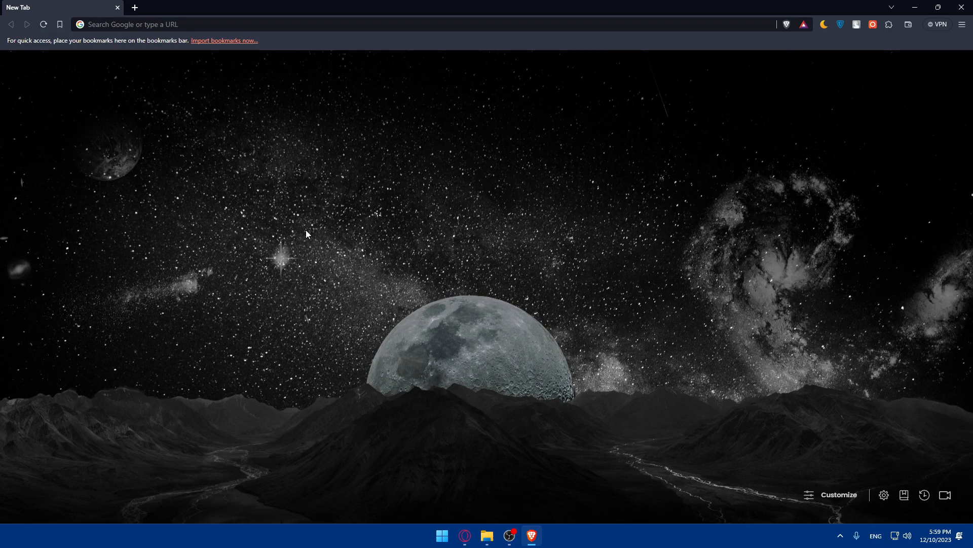
pyautogui.moveTo(260, 164)
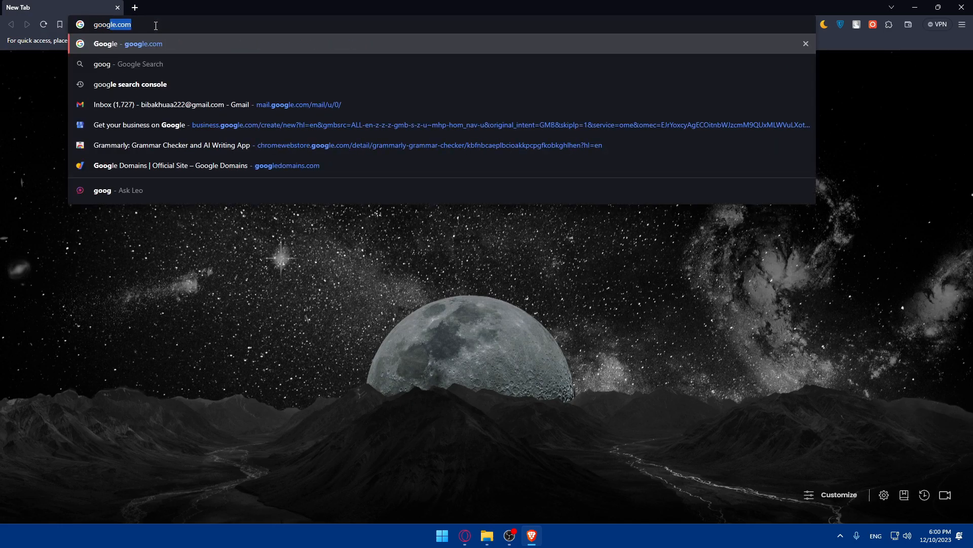
pyautogui.write('google ana')
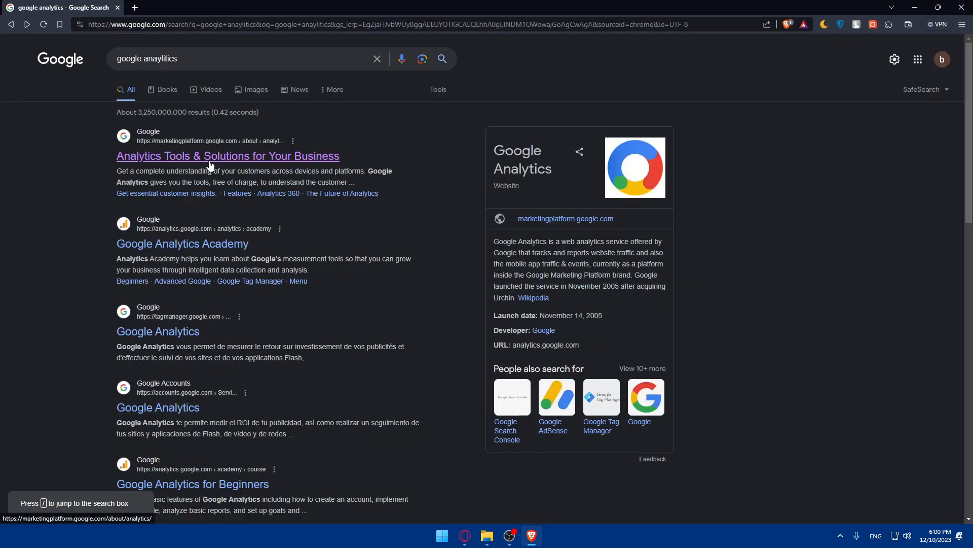
pyautogui.click(183, 244)
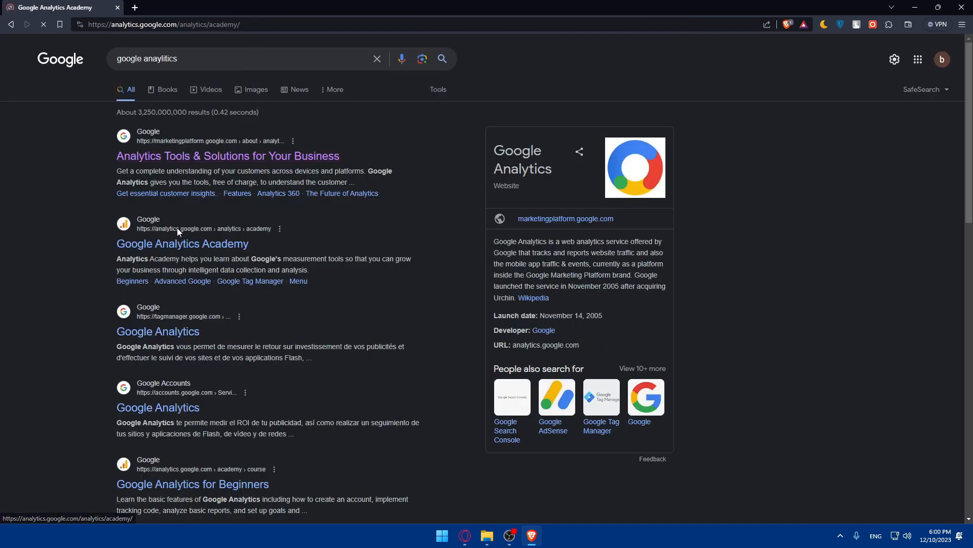
# Step: Navigate from the Academy courses page to analytics.google.com, reaching the test96 property Home
pyautogui.click(183, 244)
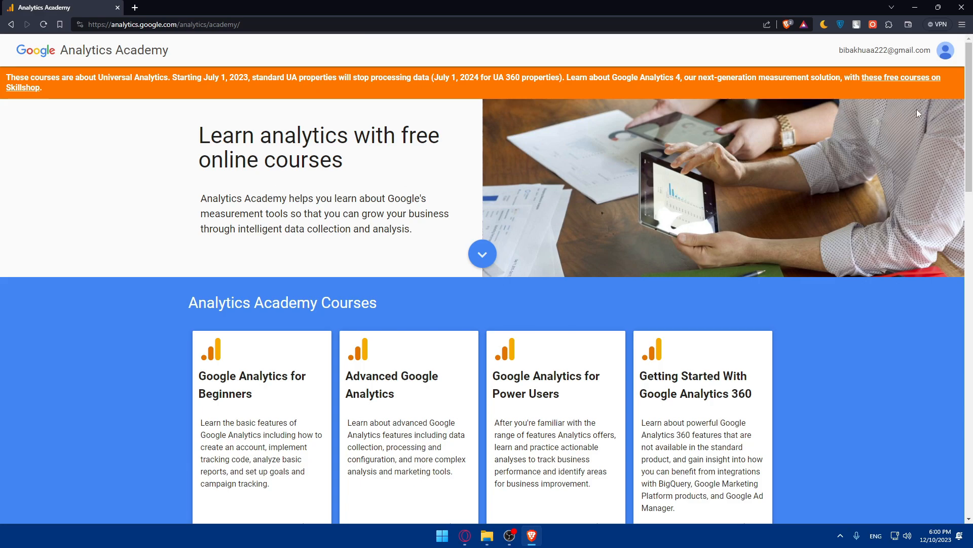
pyautogui.scroll(-3)
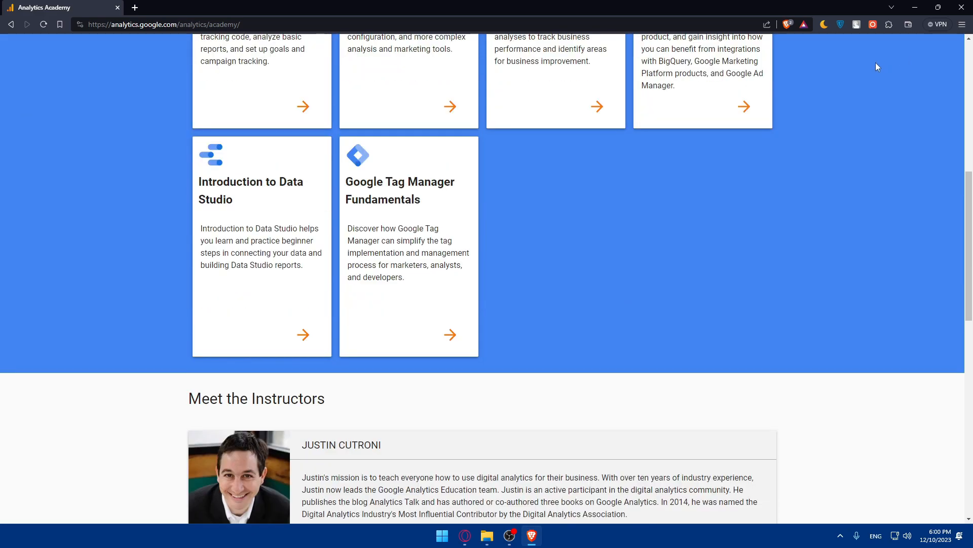
pyautogui.scroll(3)
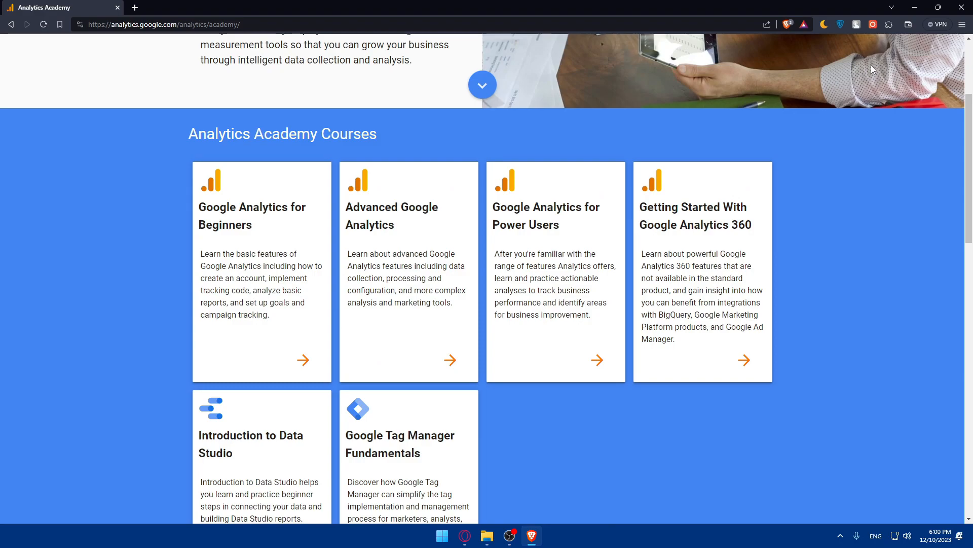
pyautogui.moveTo(254, 40)
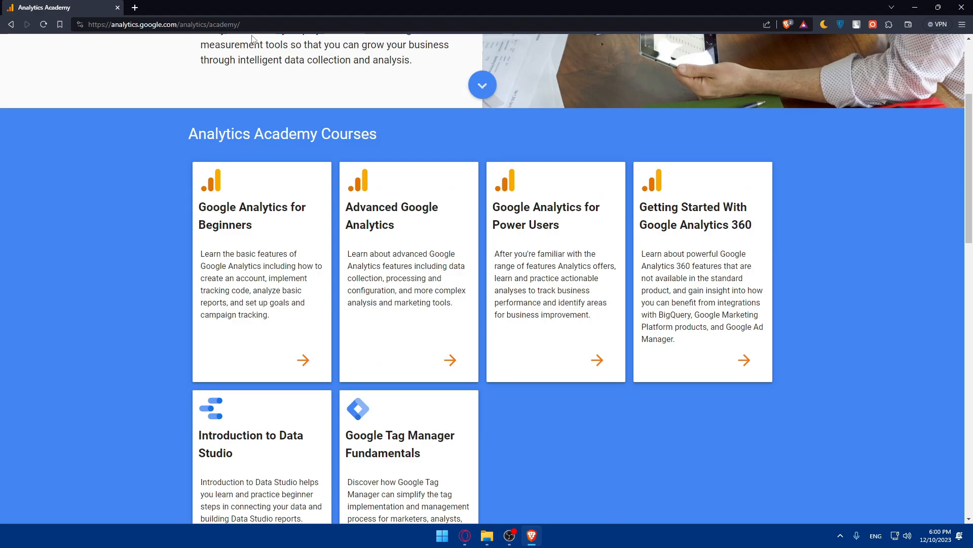
pyautogui.click(256, 25)
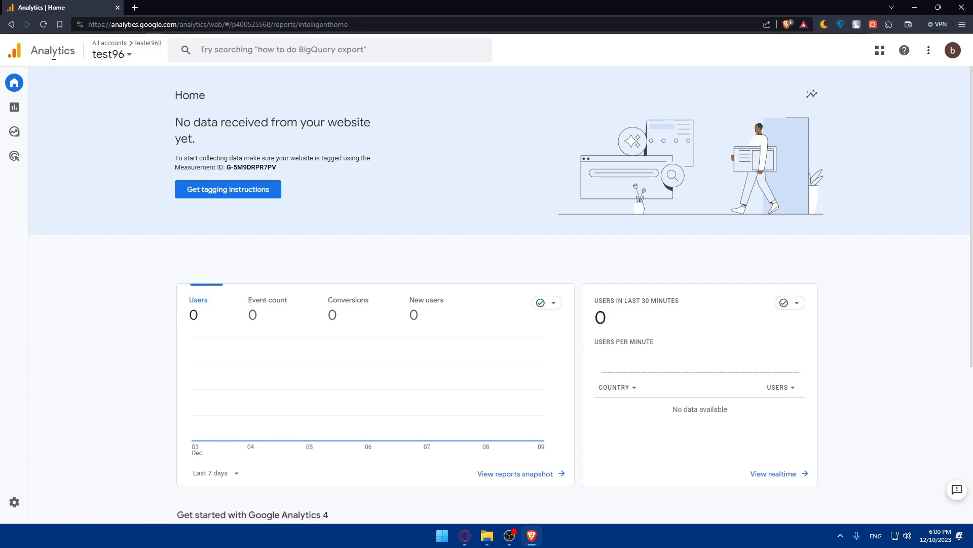
pyautogui.moveTo(505, 198)
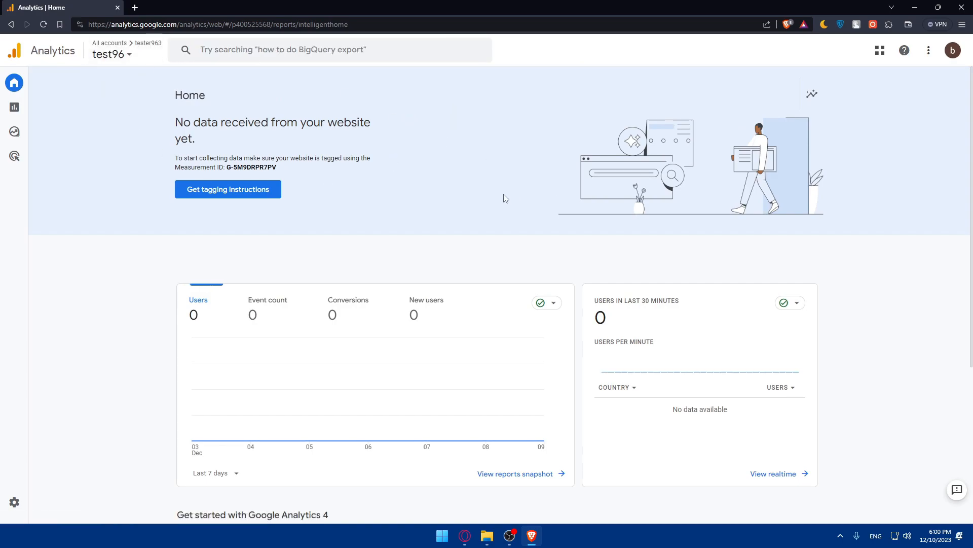
pyautogui.moveTo(142, 144)
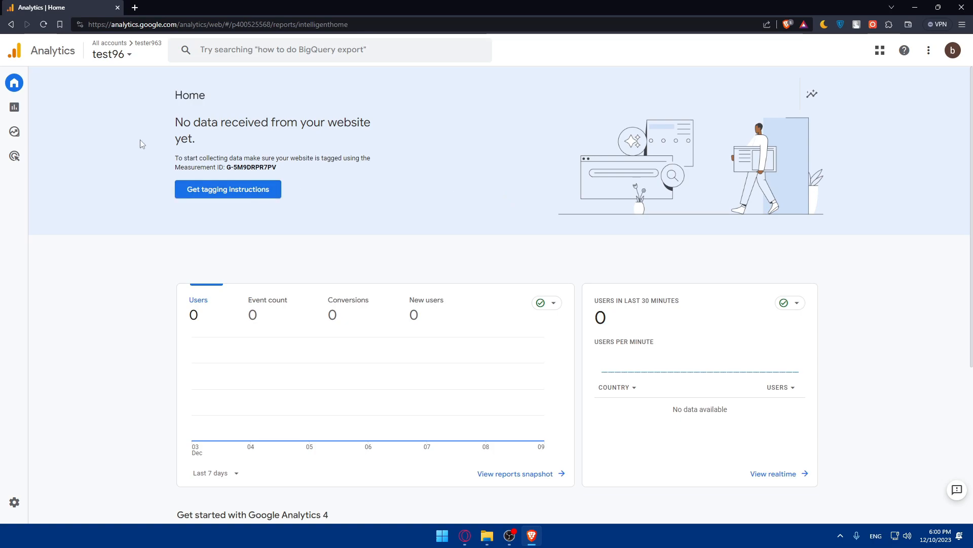
pyautogui.moveTo(249, 208)
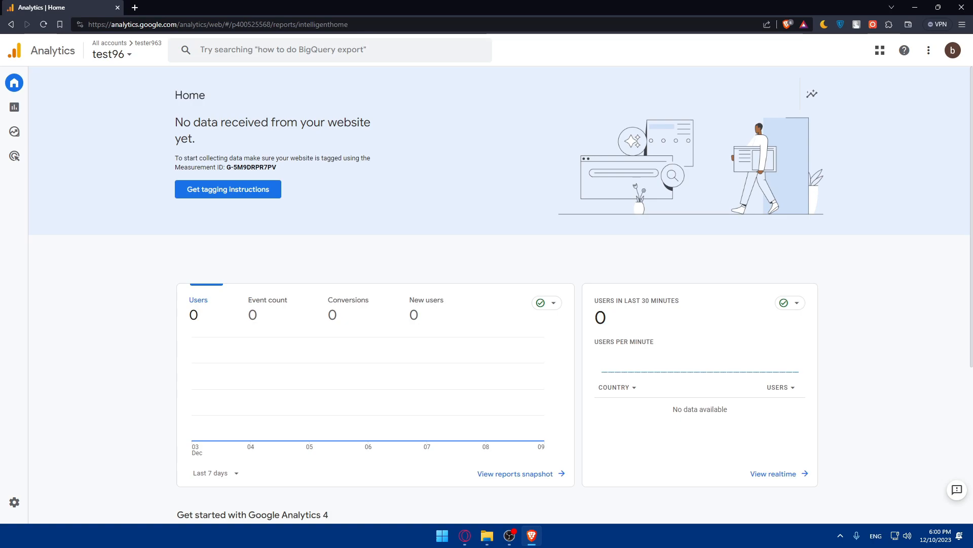
pyautogui.moveTo(423, 233)
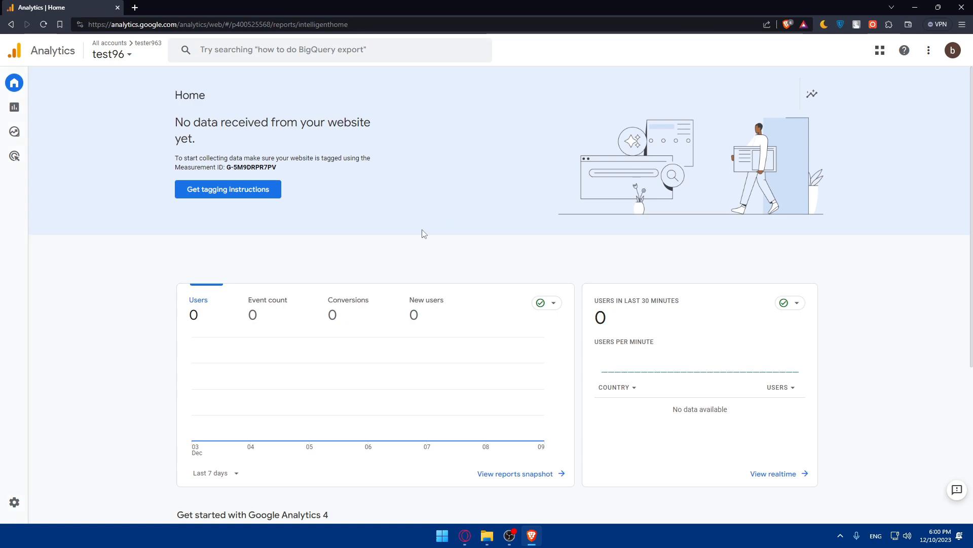
pyautogui.moveTo(404, 201)
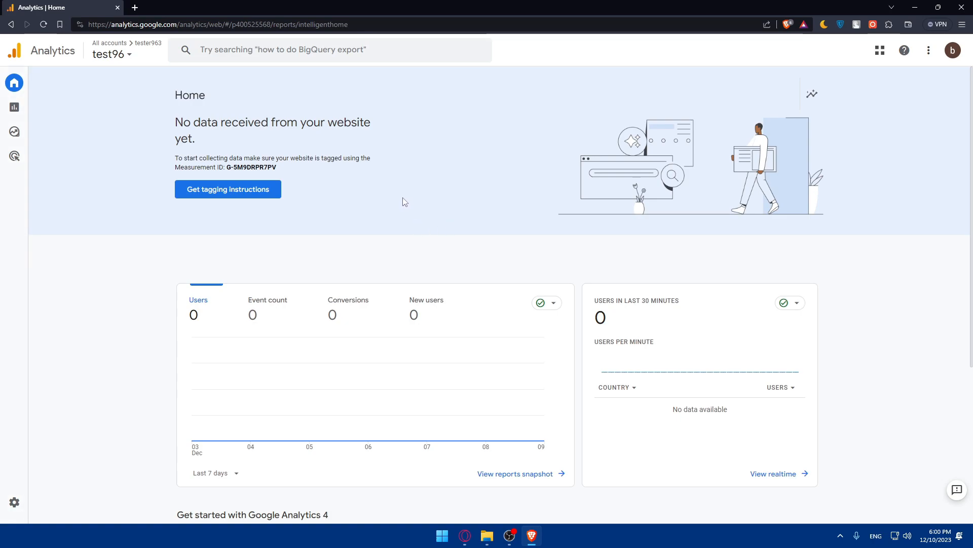
pyautogui.moveTo(359, 218)
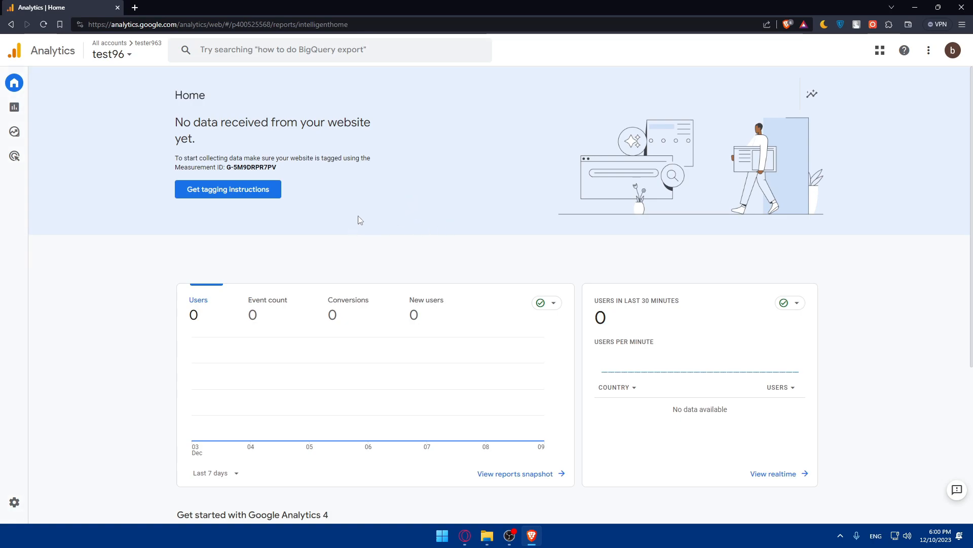
pyautogui.moveTo(216, 237)
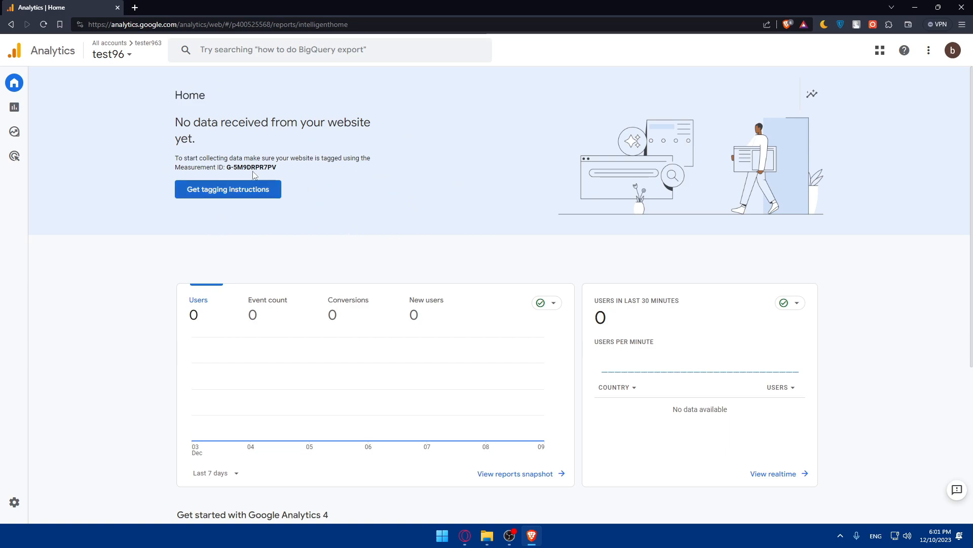
pyautogui.moveTo(224, 155)
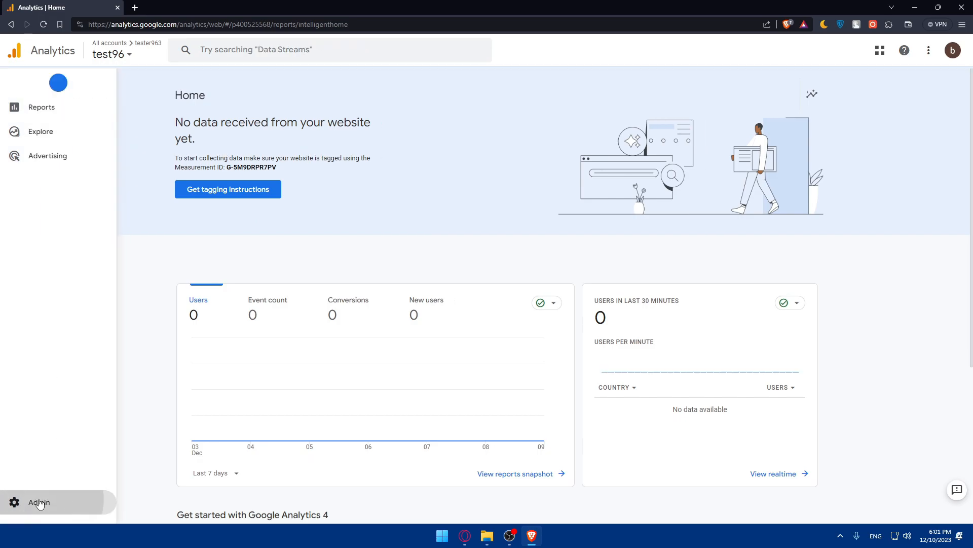
# Step: Go to the Admin settings from the left navigation
pyautogui.click(38, 502)
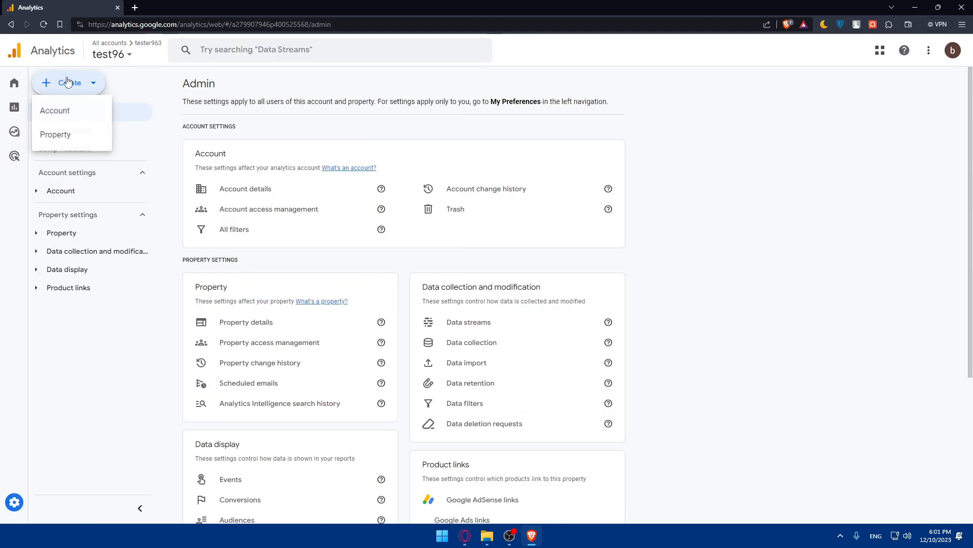
# Step: Start creating a new property and name it beginning with 'tes' (testoption)
pyautogui.click(54, 134)
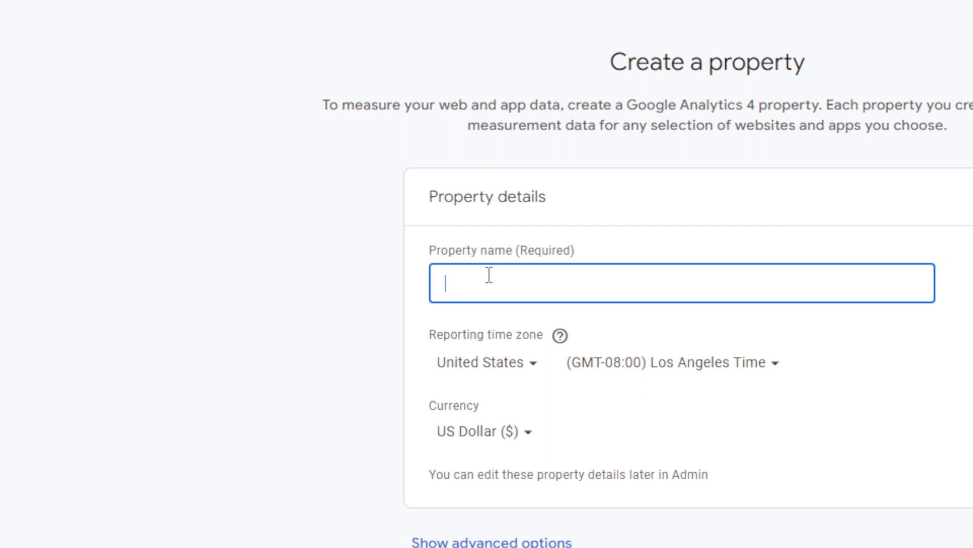
pyautogui.write('testoption')
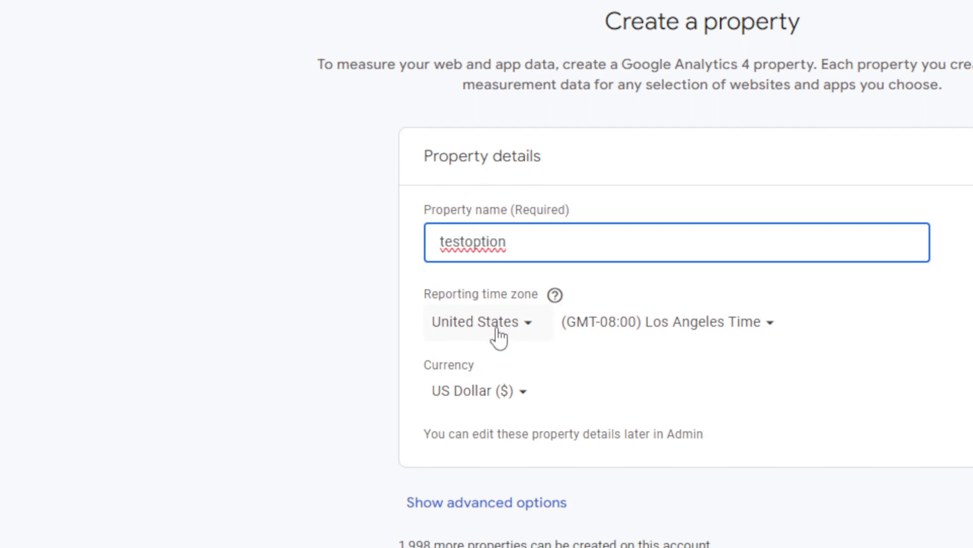
# Step: Set the reporting time zone to Morocco and currency to US Dollar, then continue to business details
pyautogui.click(488, 322)
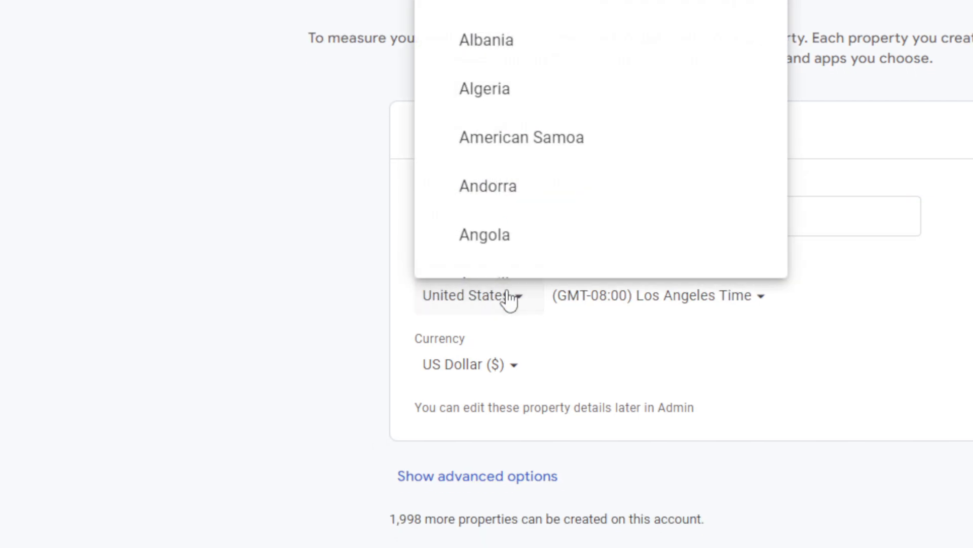
pyautogui.write('mor')
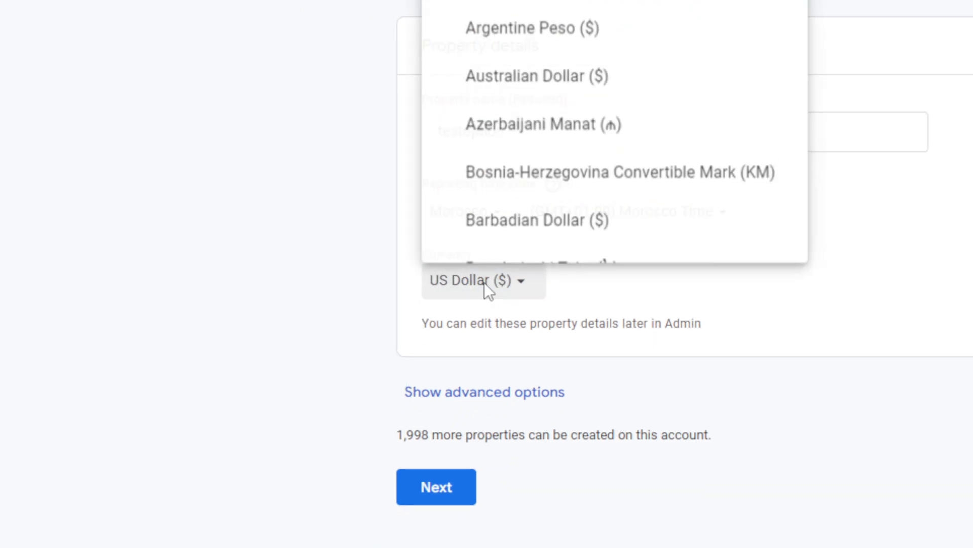
pyautogui.click(480, 282)
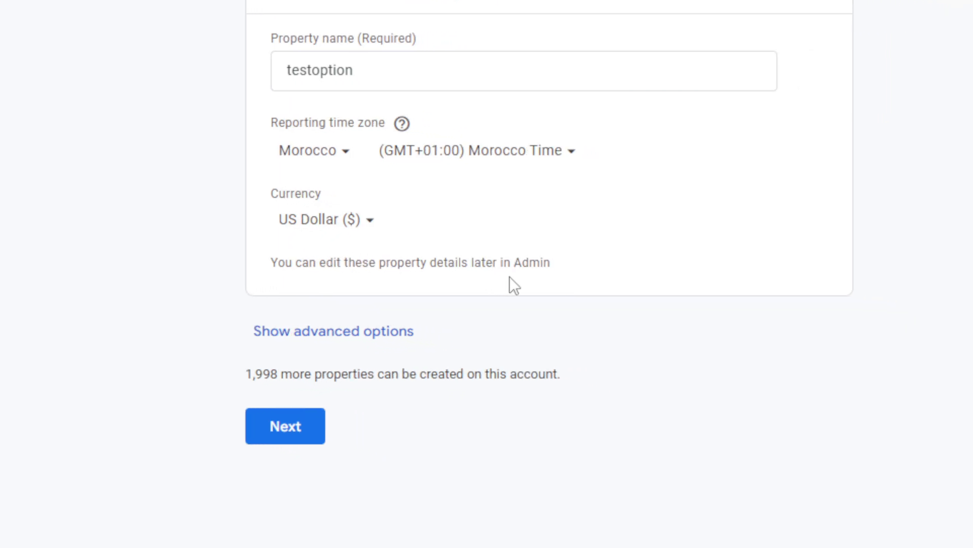
pyautogui.click(285, 426)
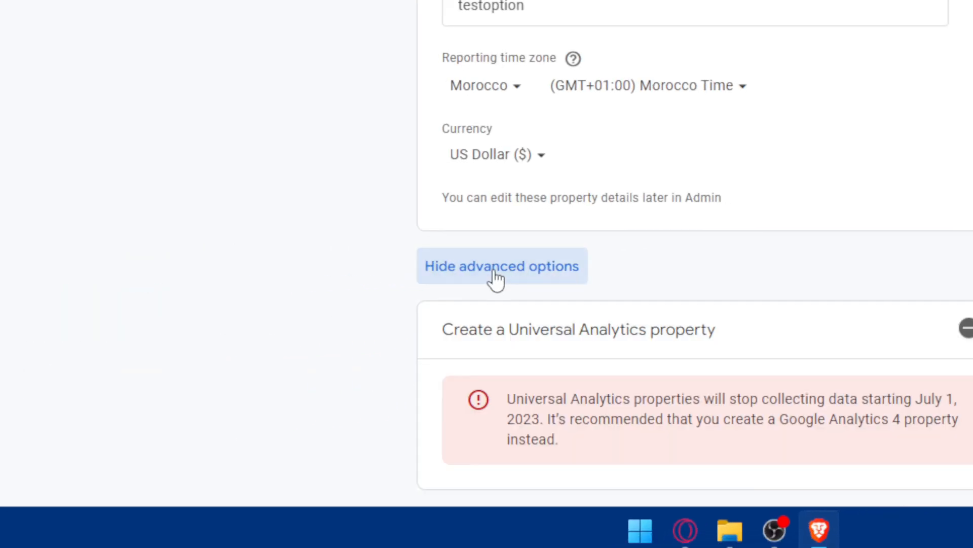
pyautogui.scroll(-3)
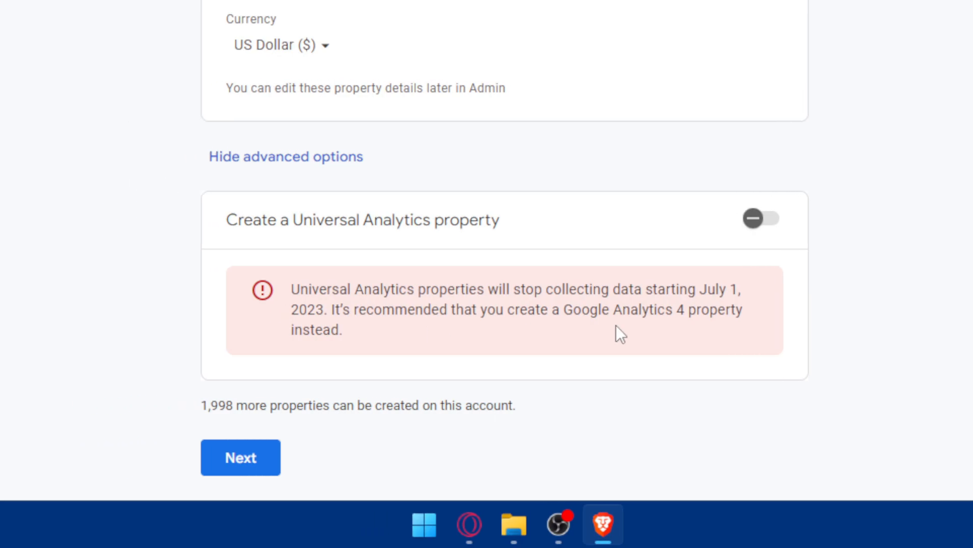
pyautogui.click(764, 217)
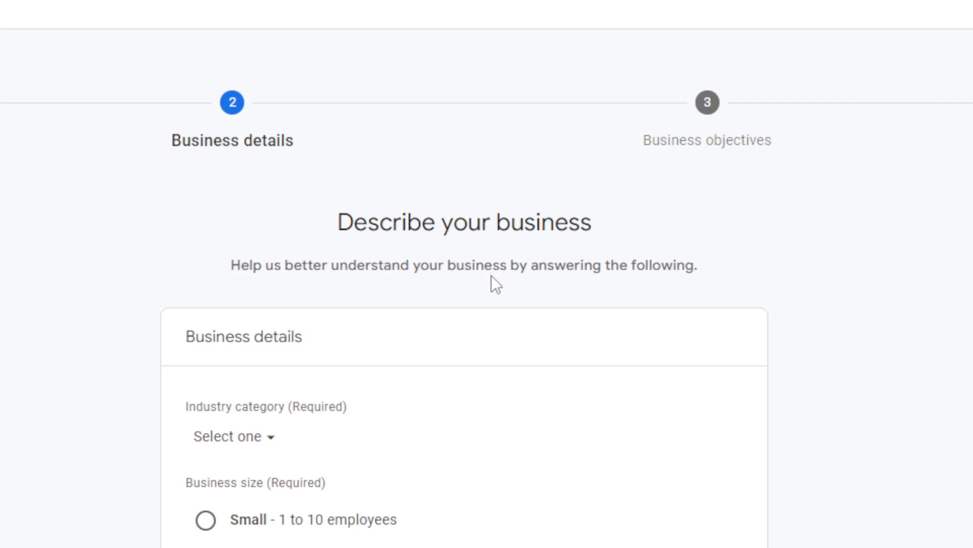
# Step: Choose the Games industry category and Small business size, then continue to business objectives
pyautogui.scroll(-3)
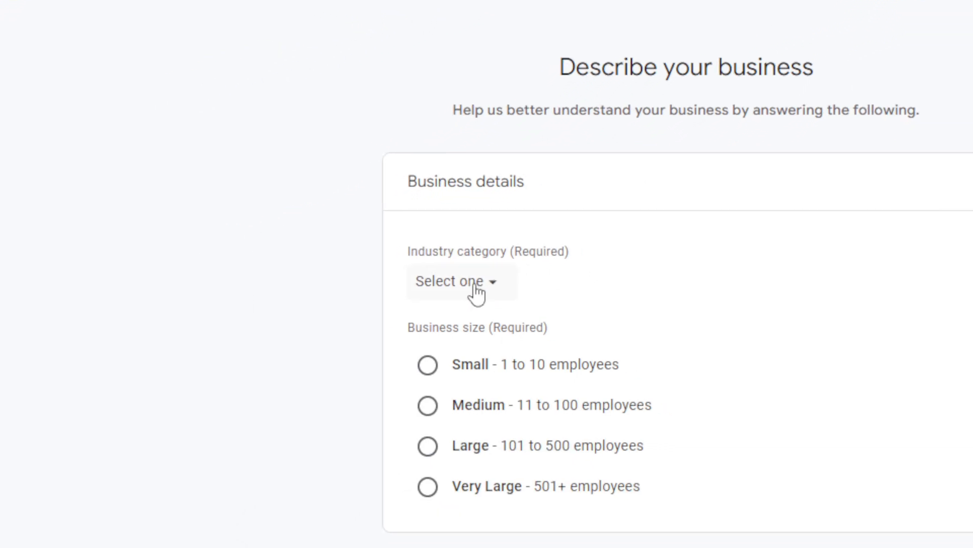
pyautogui.click(456, 282)
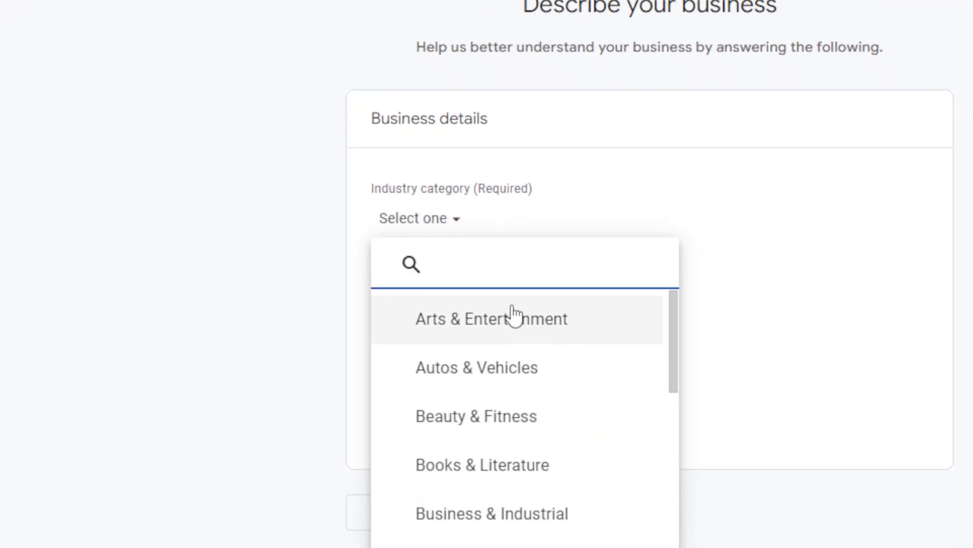
pyautogui.write('g')
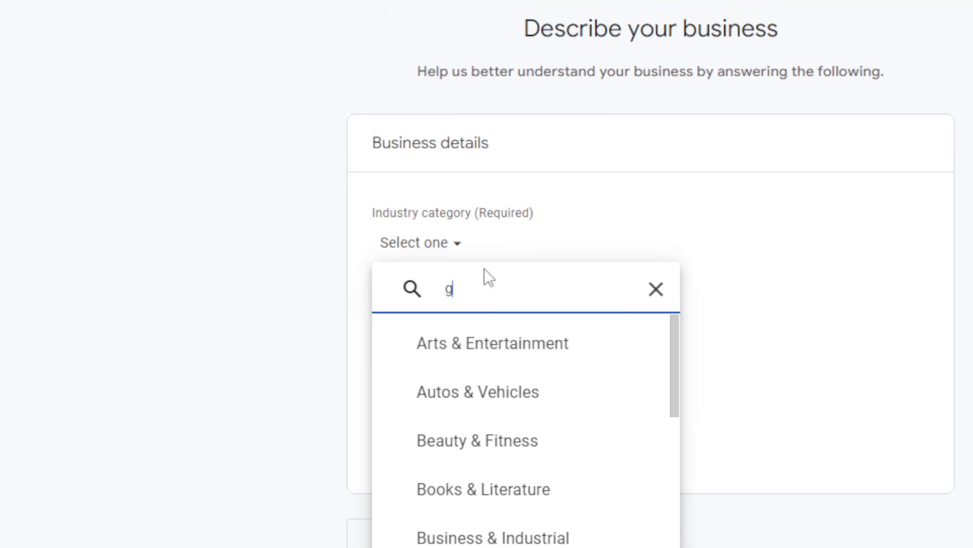
pyautogui.write('a')
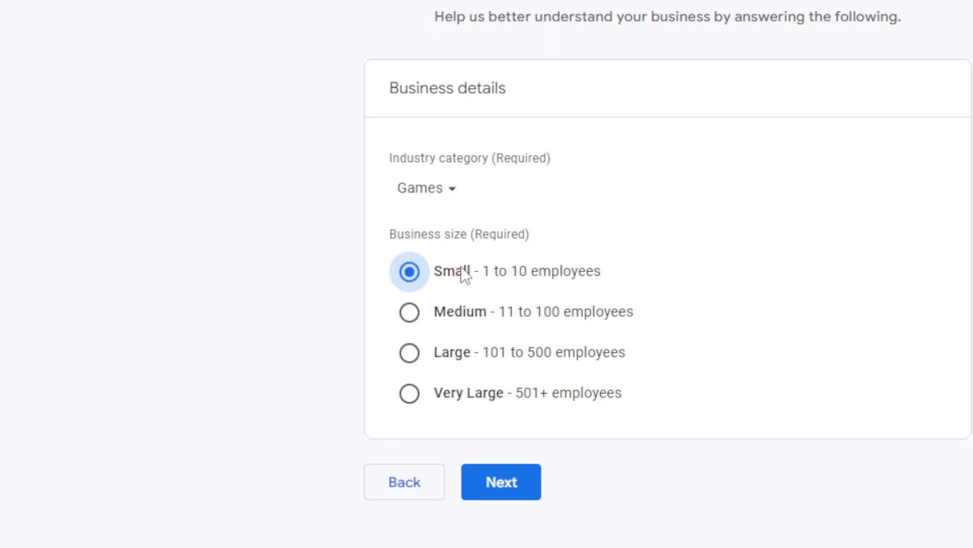
pyautogui.moveTo(464, 299)
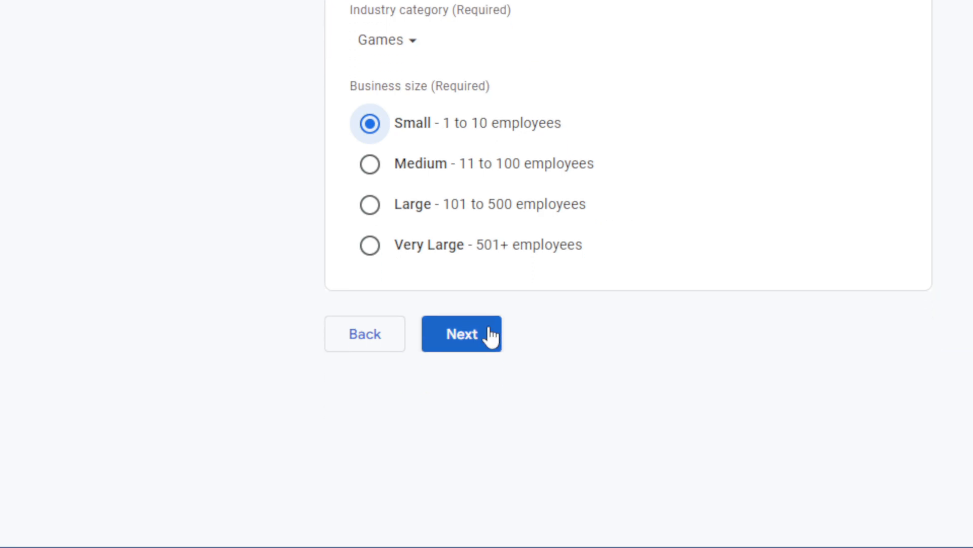
pyautogui.click(462, 334)
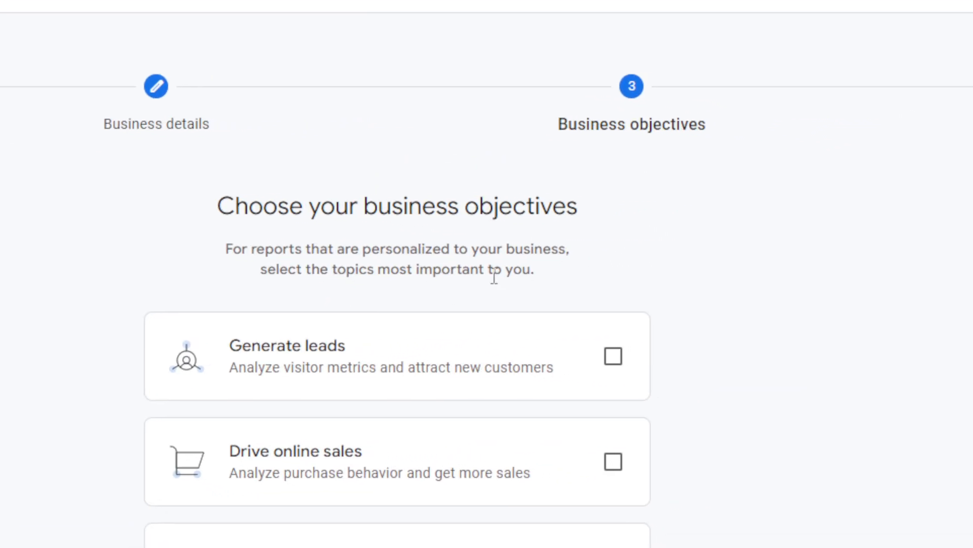
# Step: Mark Generate leads as the business objective for the new property
pyautogui.scroll(-3)
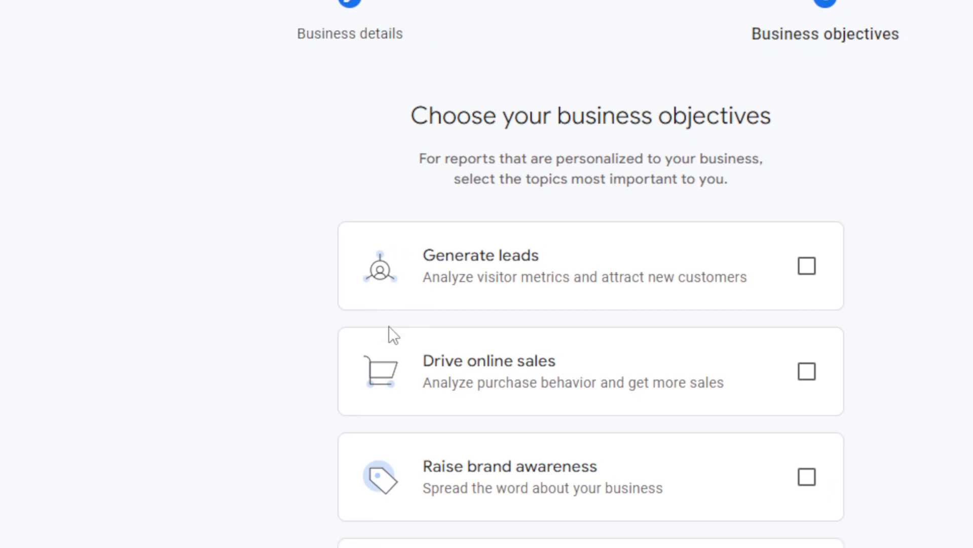
pyautogui.scroll(-3)
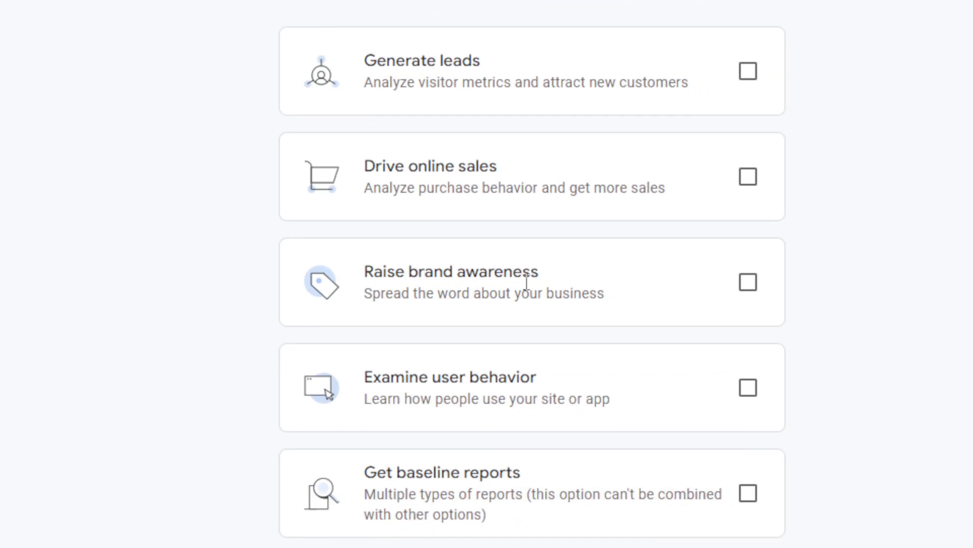
pyautogui.scroll(-3)
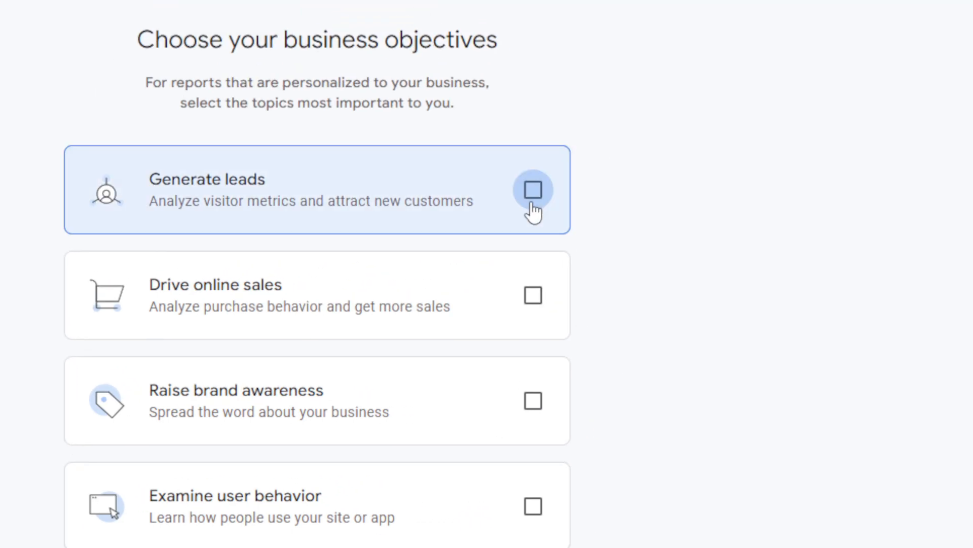
pyautogui.click(531, 190)
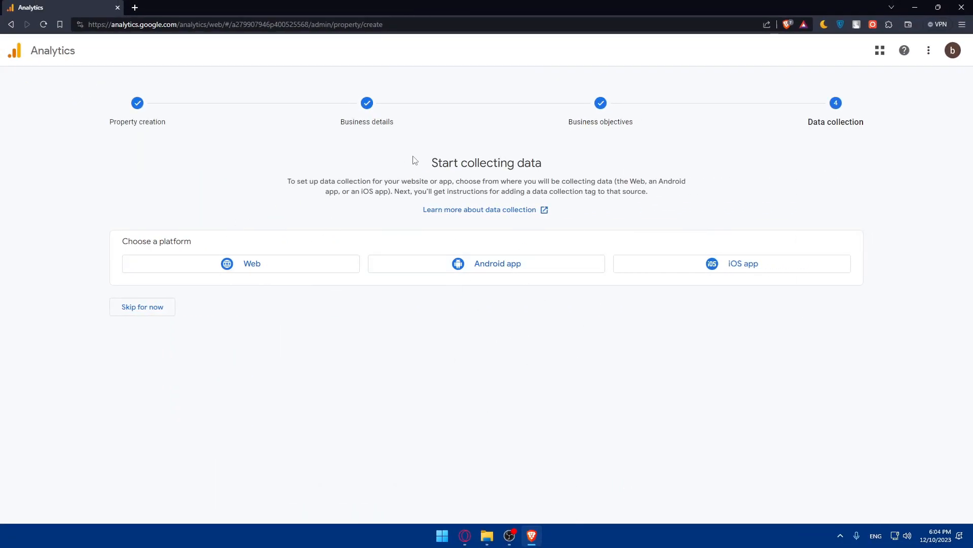
# Step: Highlight and then deselect the opening words of the data collection blurb
pyautogui.moveTo(287, 180); pyautogui.dragTo(383, 181)
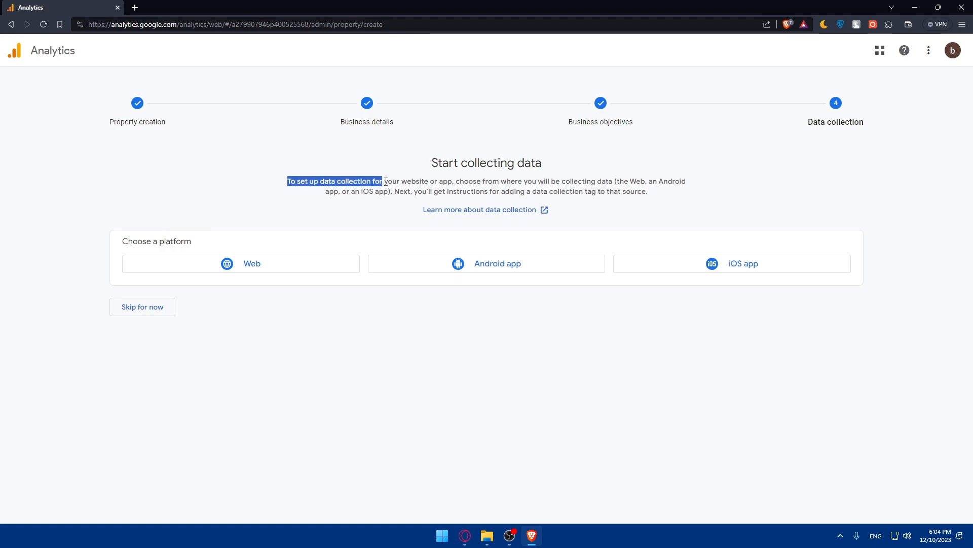
pyautogui.click(495, 182)
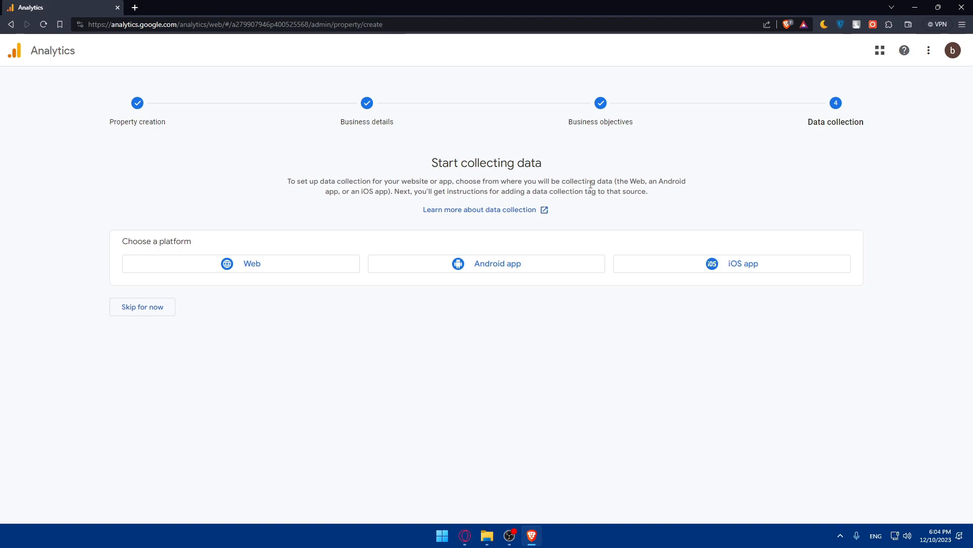
pyautogui.moveTo(331, 192)
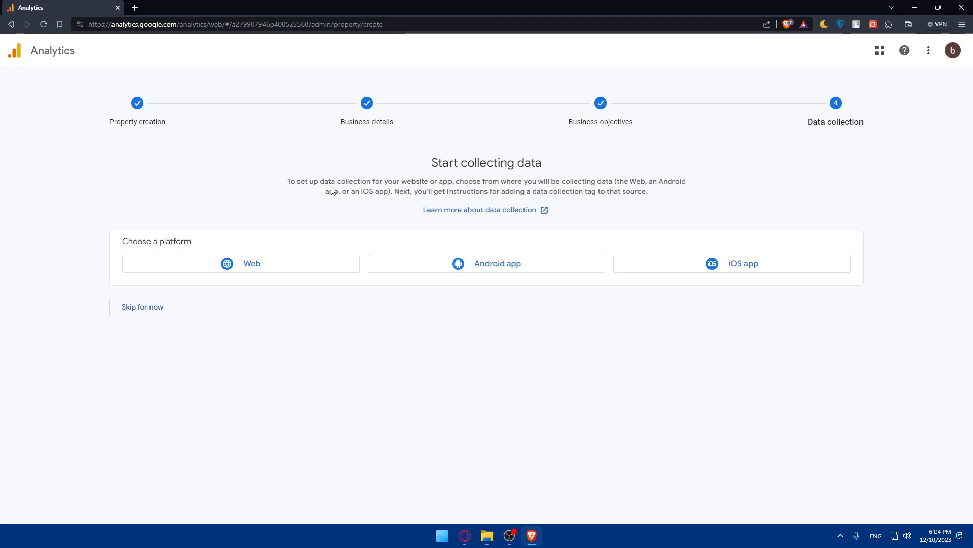
pyautogui.moveTo(385, 193)
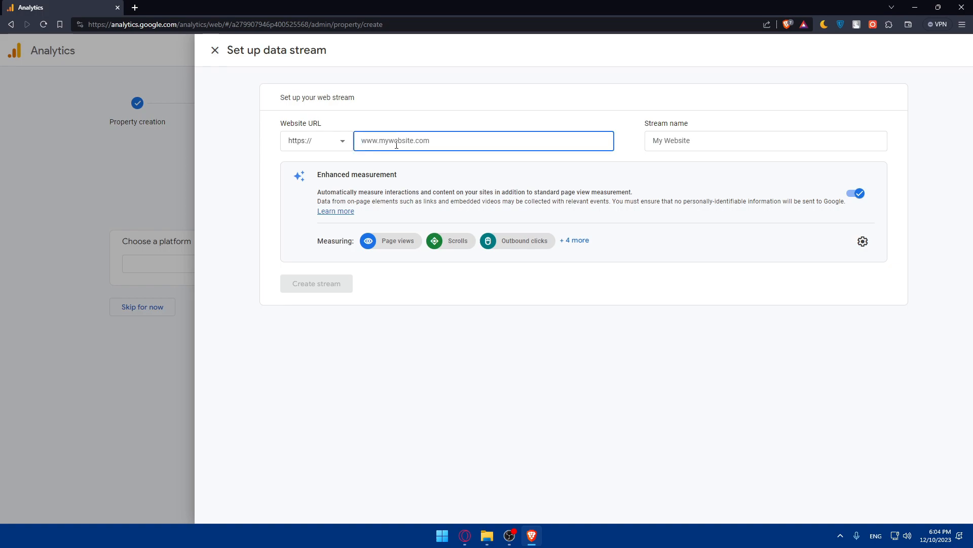
pyautogui.write('mr')
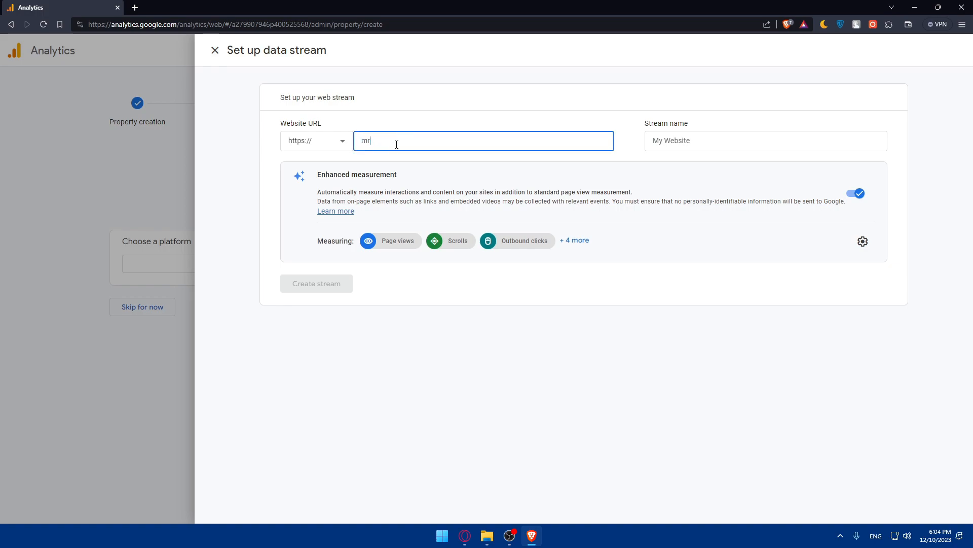
pyautogui.write('www.')
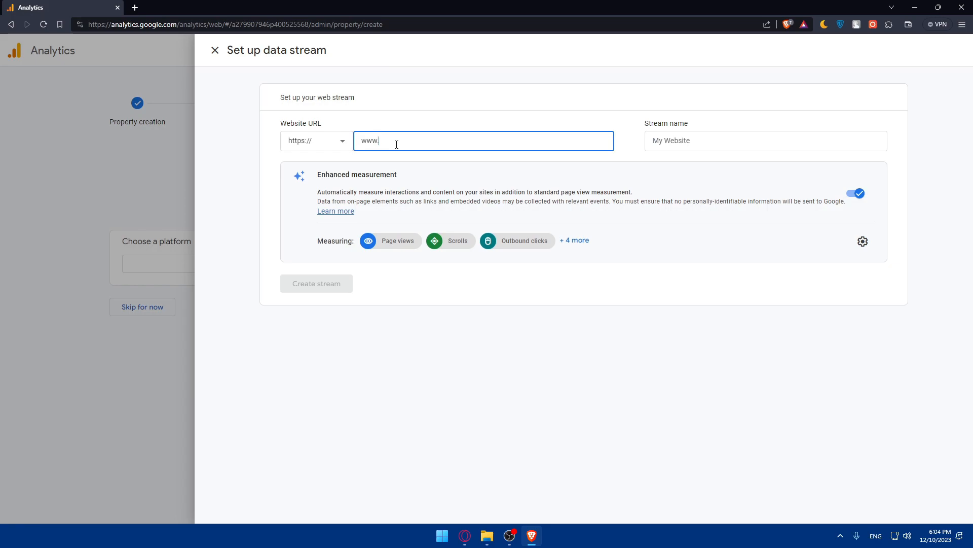
pyautogui.write('mromix.com')
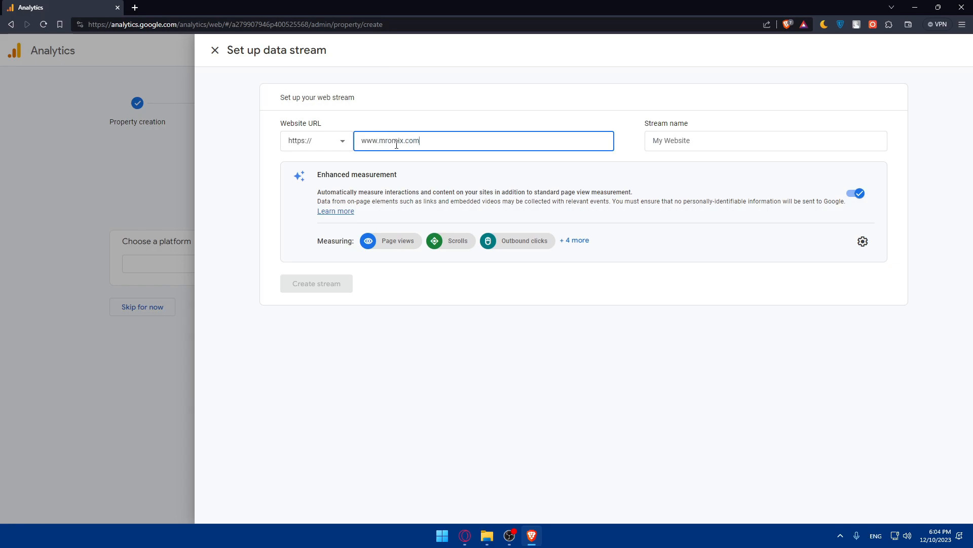
pyautogui.click(767, 140)
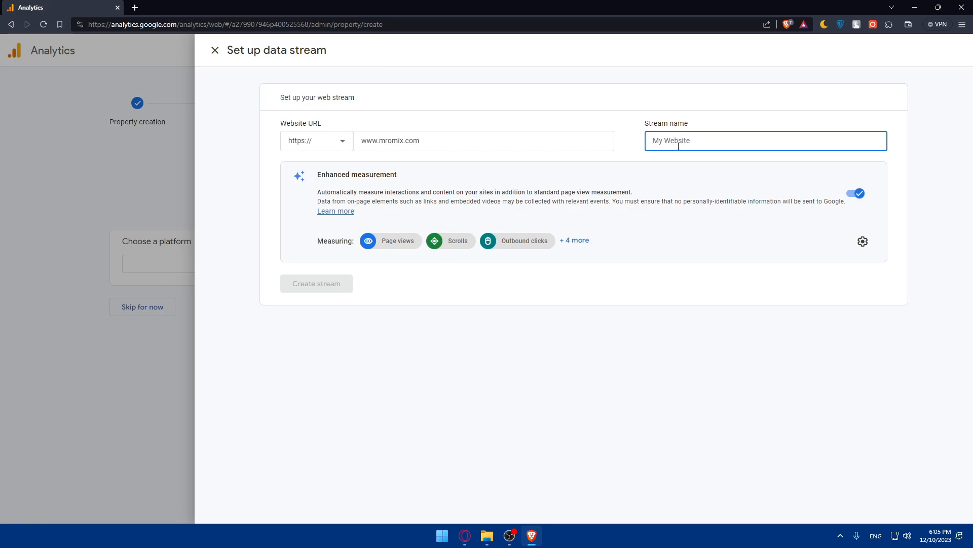
pyautogui.write('mromix')
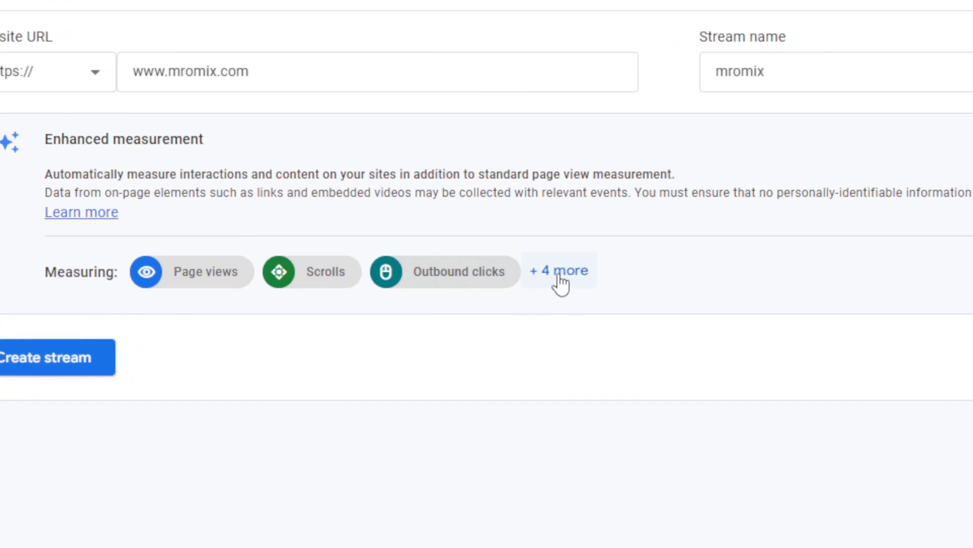
# Step: Review the enhanced measurement event settings, then create the mromix web data stream
pyautogui.click(559, 271)
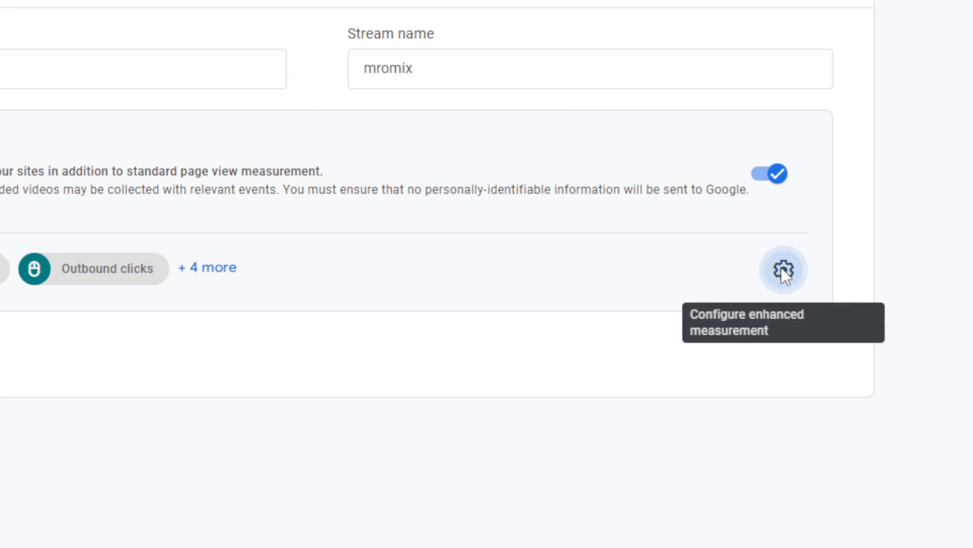
pyautogui.click(783, 270)
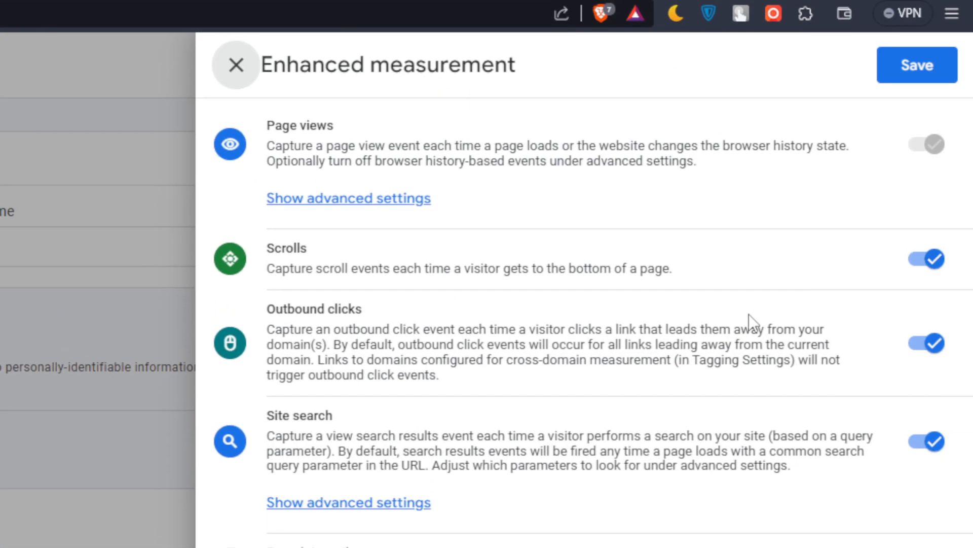
pyautogui.scroll(-3)
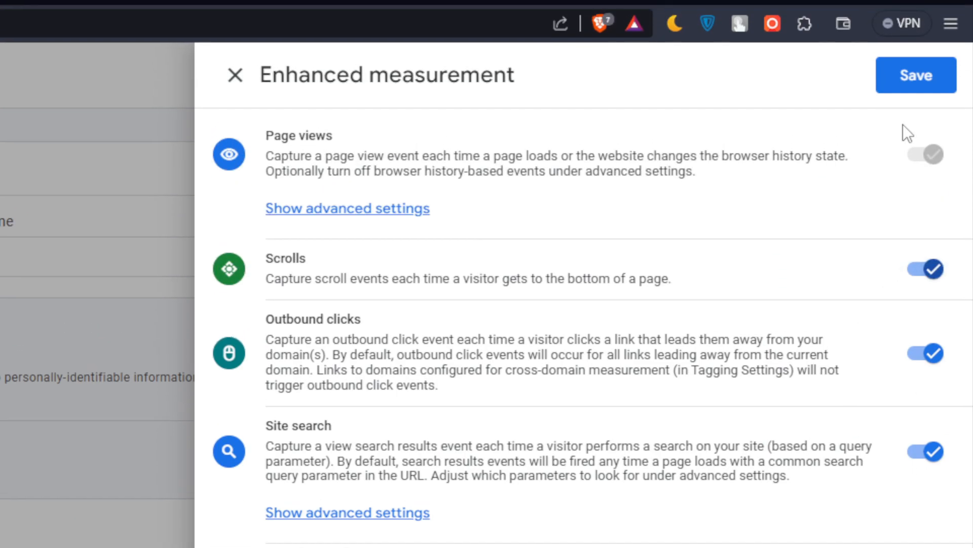
pyautogui.click(914, 75)
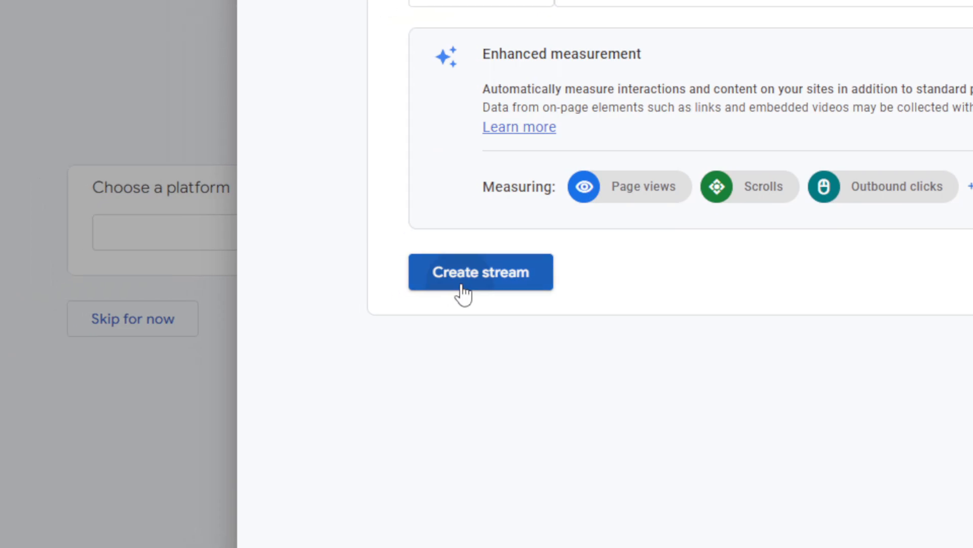
pyautogui.click(481, 271)
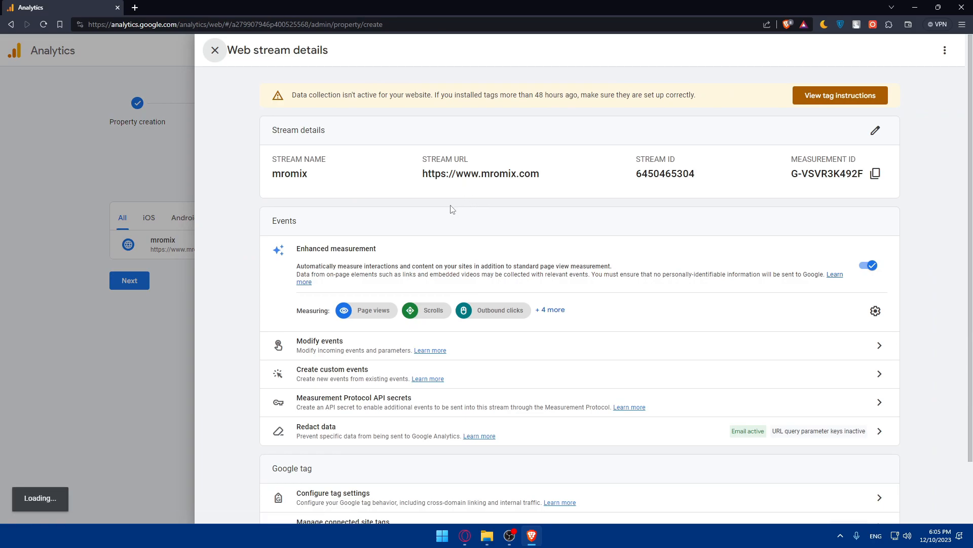
# Step: View the tag installation instructions, comparing the website-builder and manual install options
pyautogui.click(839, 95)
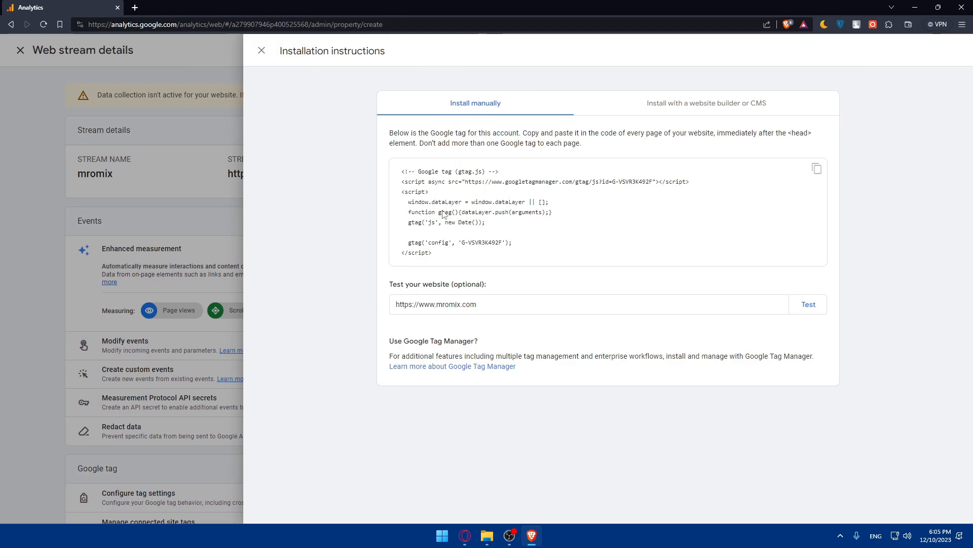
pyautogui.moveTo(459, 212)
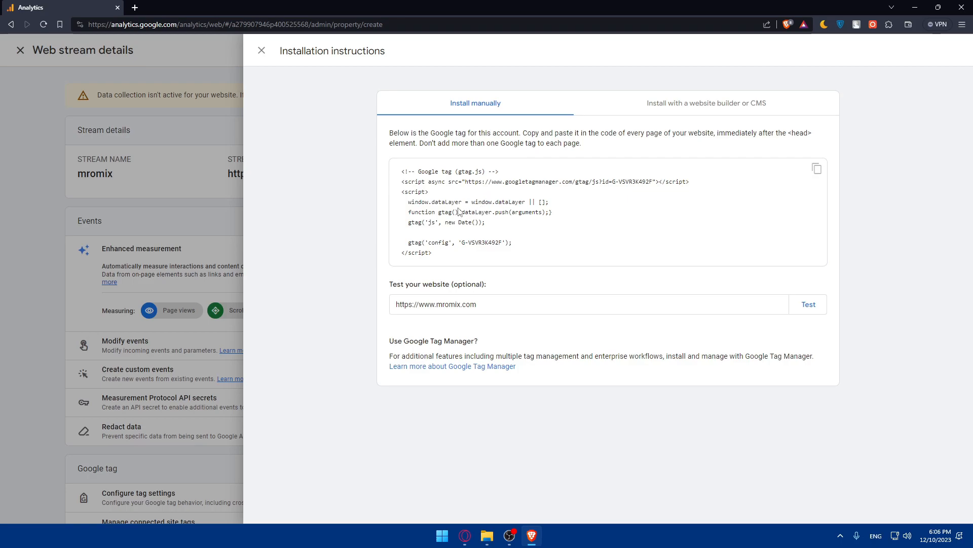
pyautogui.moveTo(694, 113)
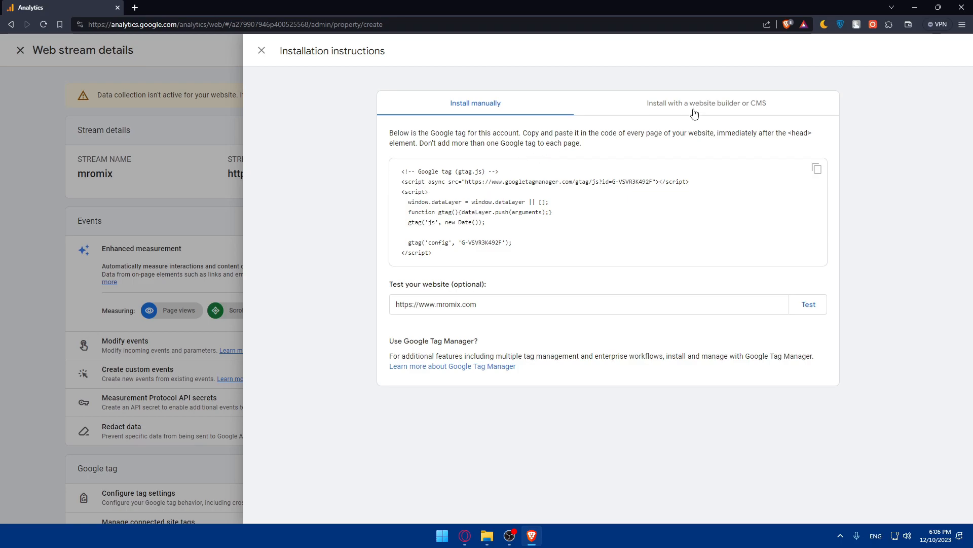
pyautogui.click(707, 104)
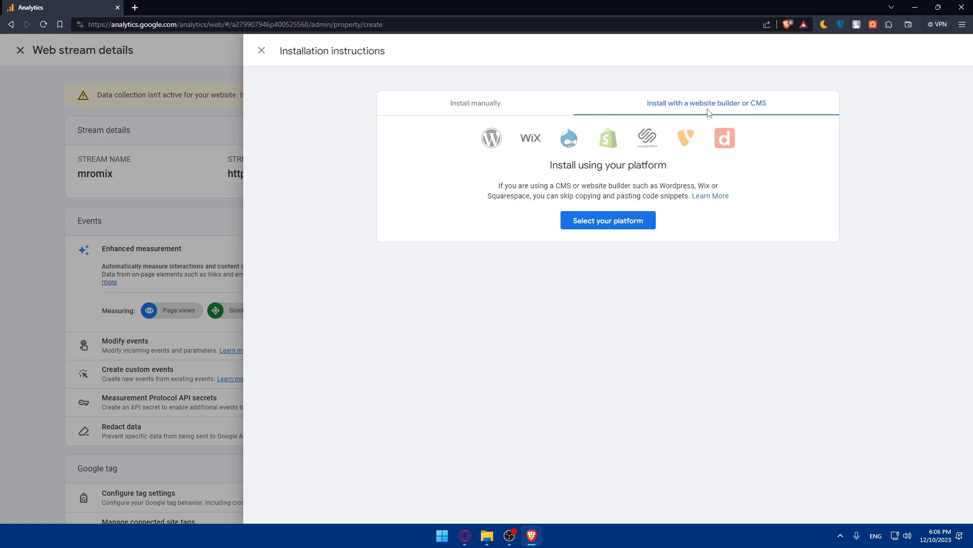
pyautogui.moveTo(492, 144)
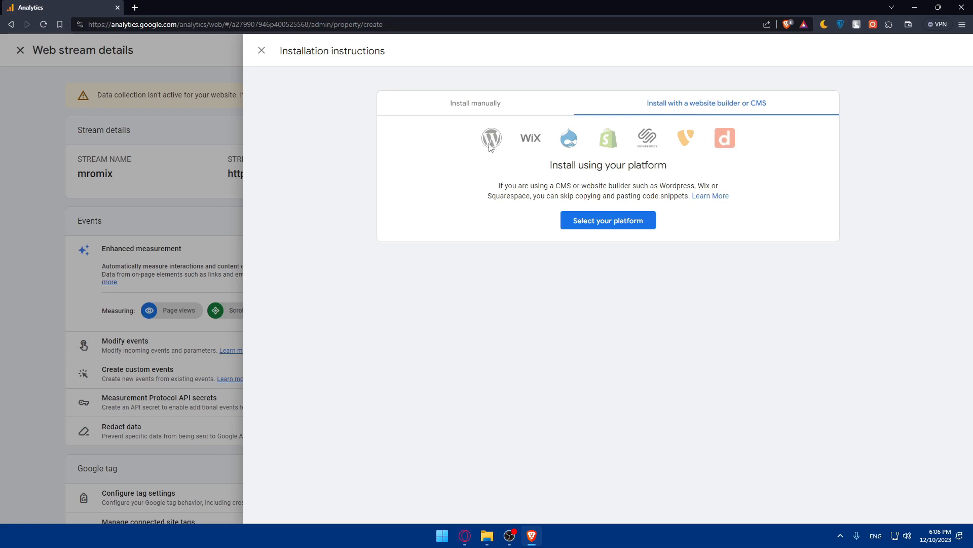
pyautogui.moveTo(623, 152)
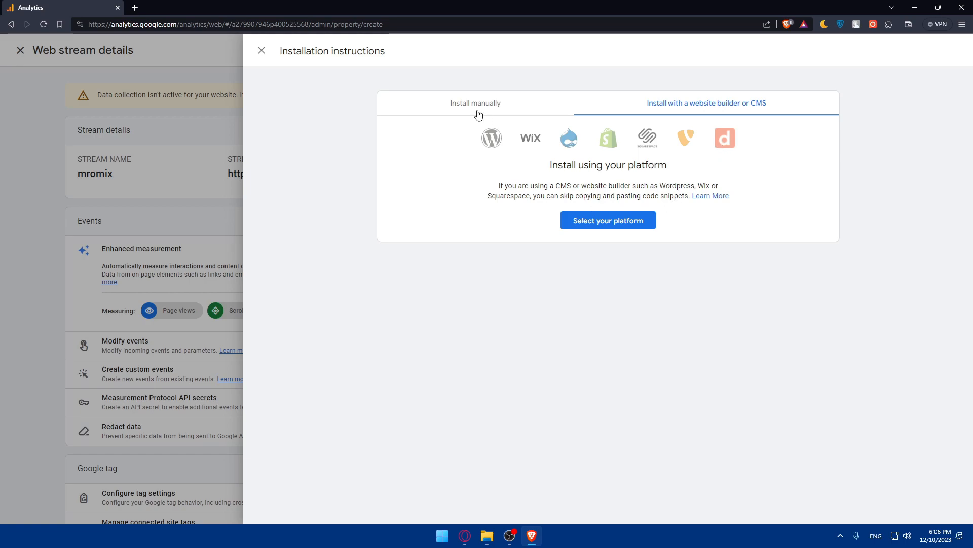
pyautogui.click(475, 103)
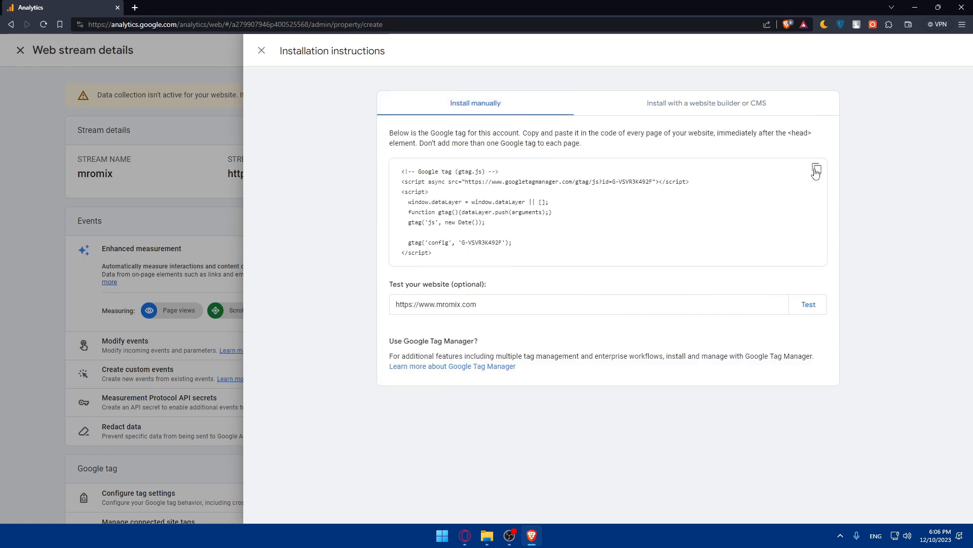
pyautogui.moveTo(412, 350)
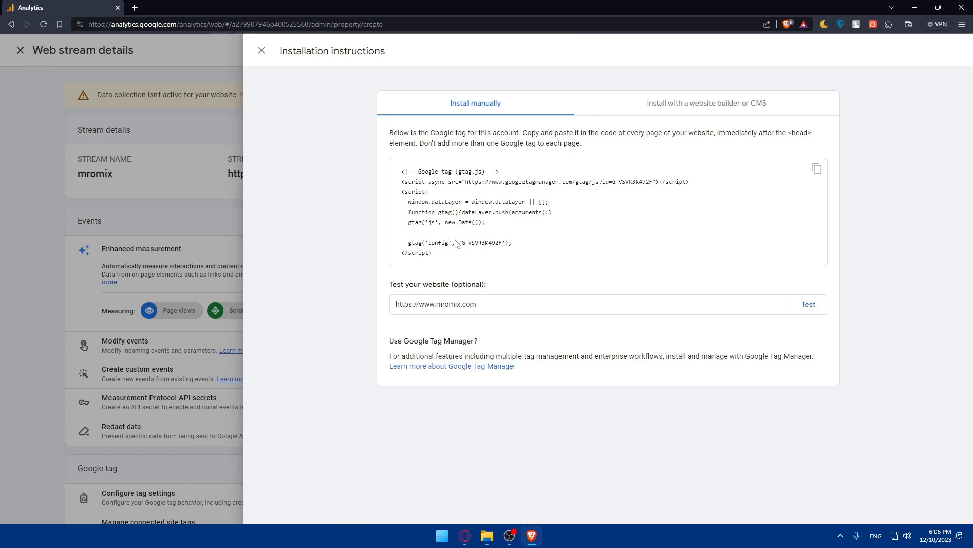
pyautogui.moveTo(659, 314)
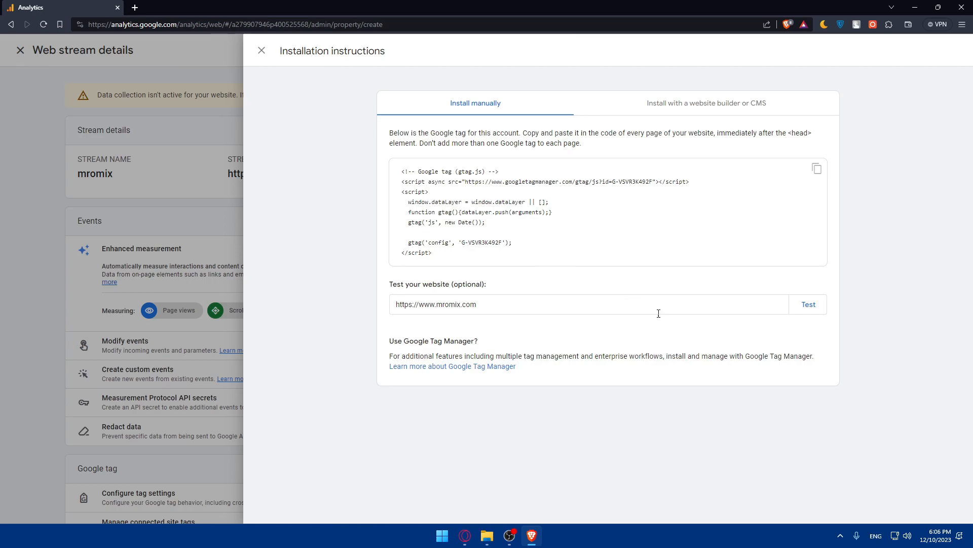
pyautogui.click(809, 304)
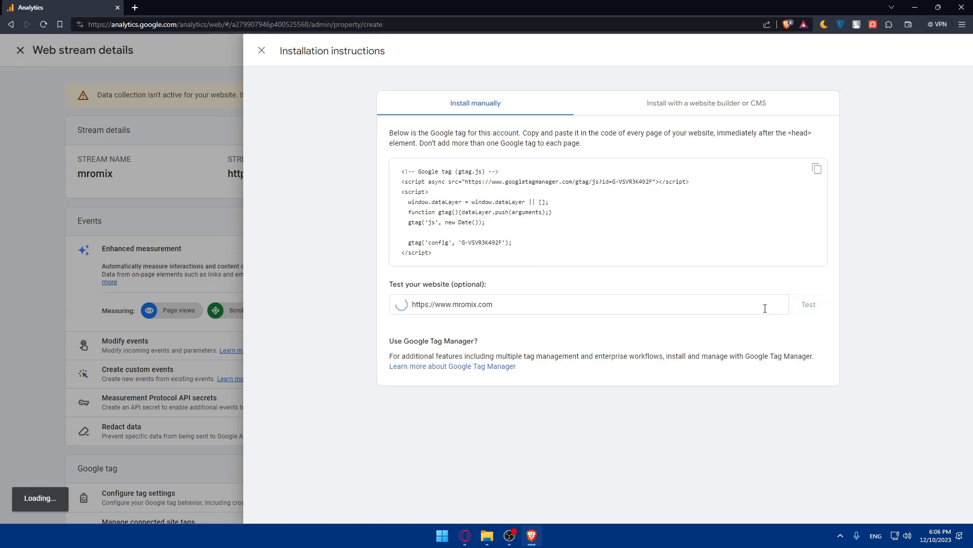
pyautogui.click(808, 304)
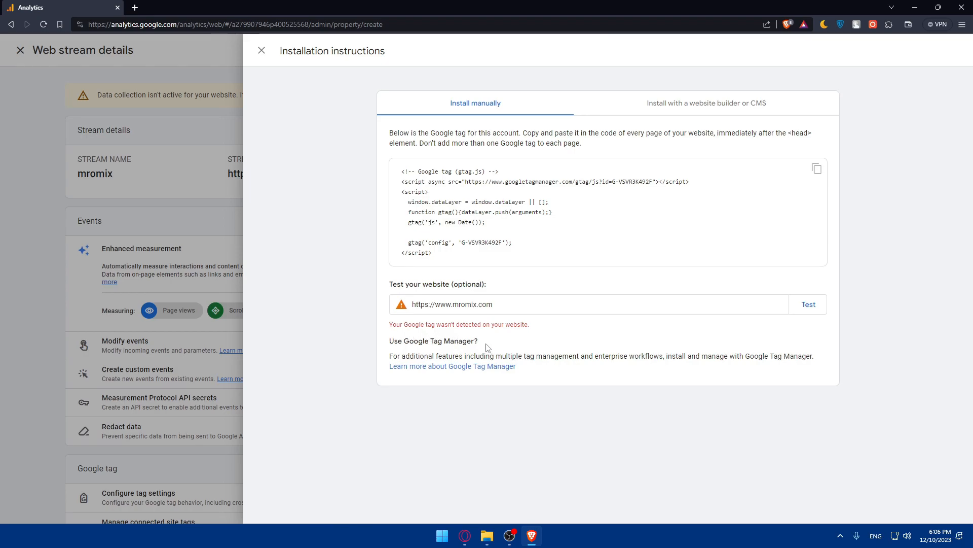
pyautogui.moveTo(518, 194)
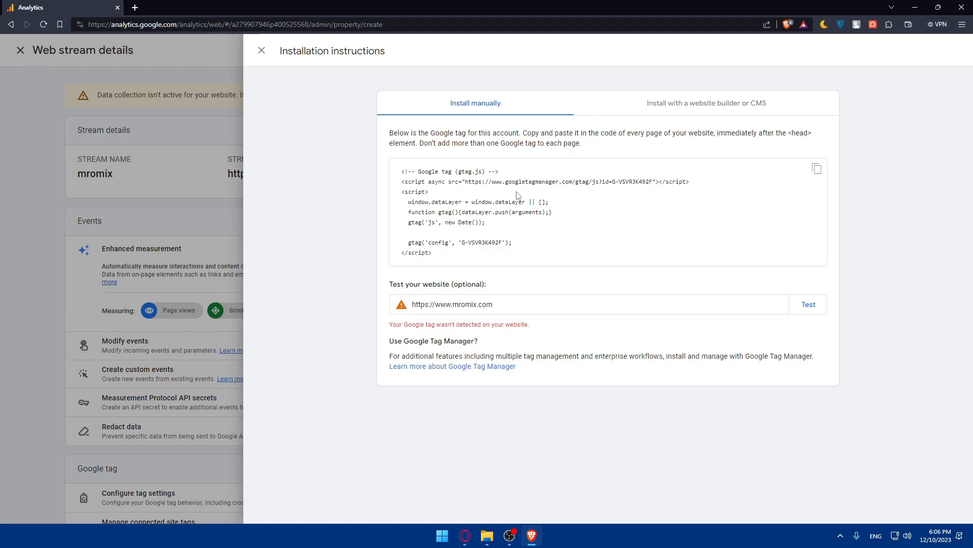
pyautogui.moveTo(576, 327)
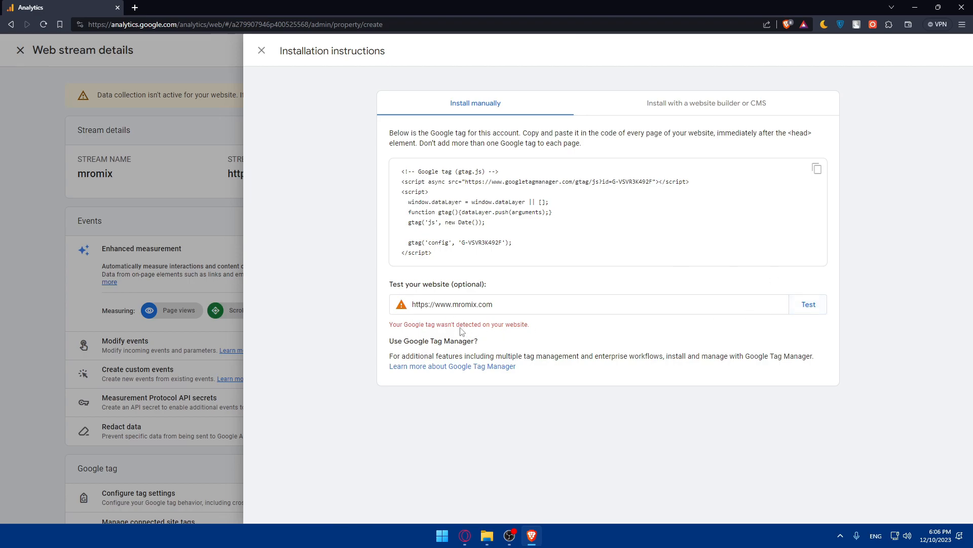
# Step: Choose GoDaddy as the website-builder platform for tag G-VSVR3K492F and test the site for the tag
pyautogui.click(705, 103)
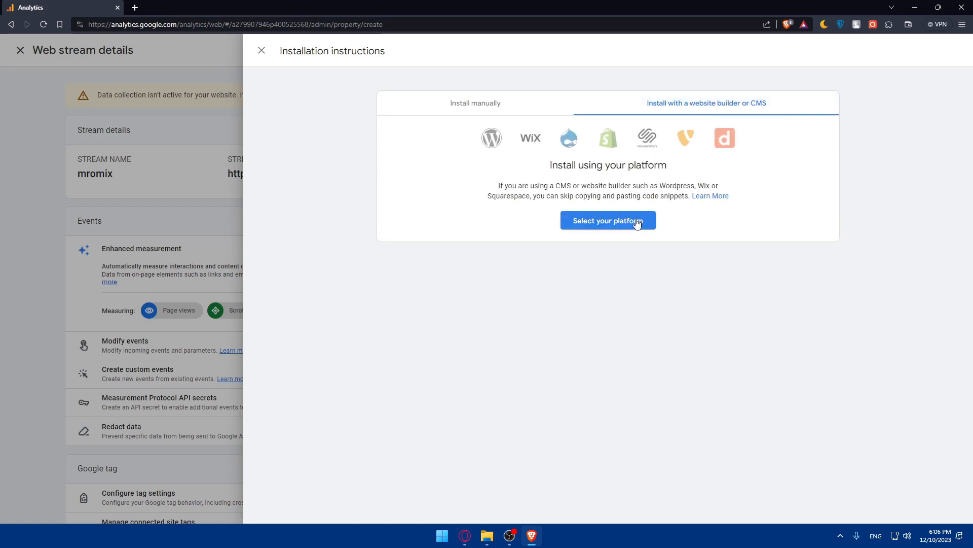
pyautogui.click(607, 220)
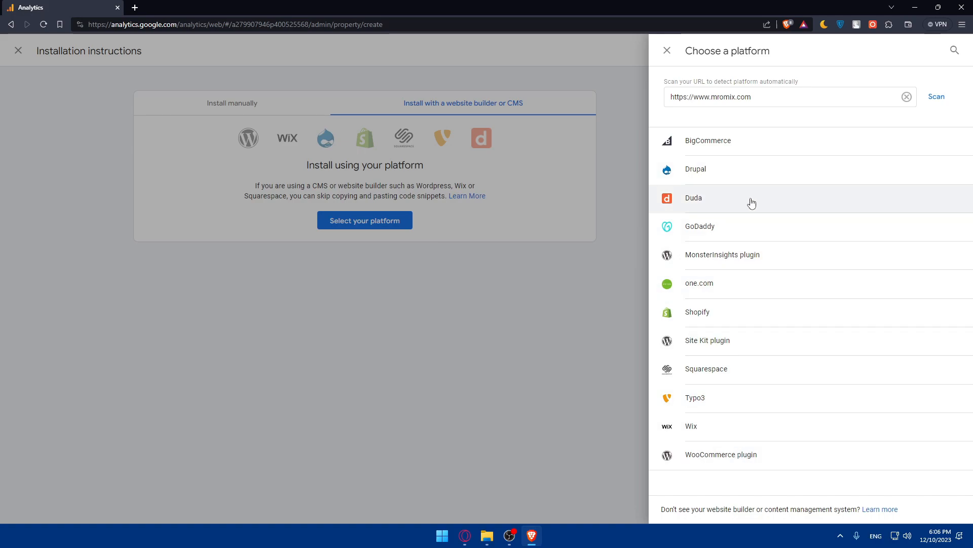
pyautogui.moveTo(762, 460)
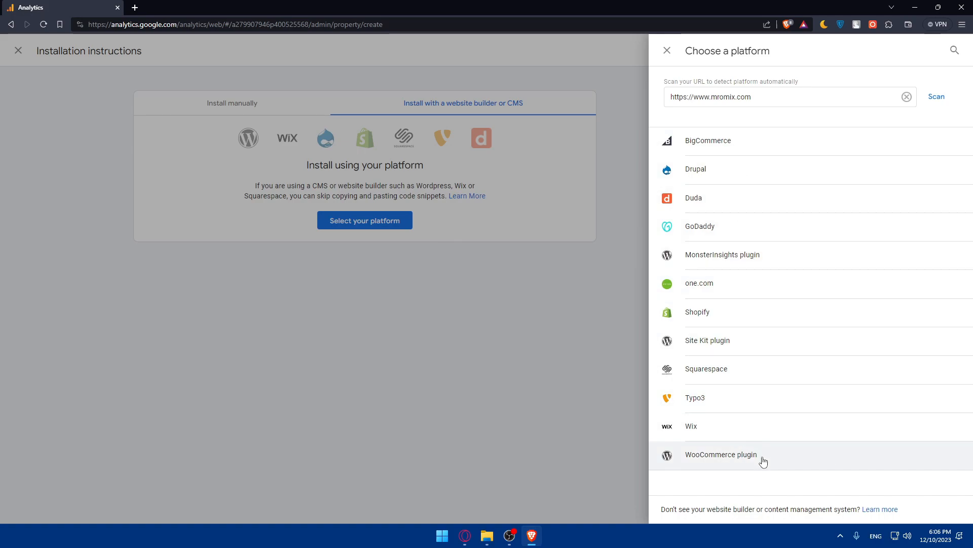
pyautogui.moveTo(278, 114)
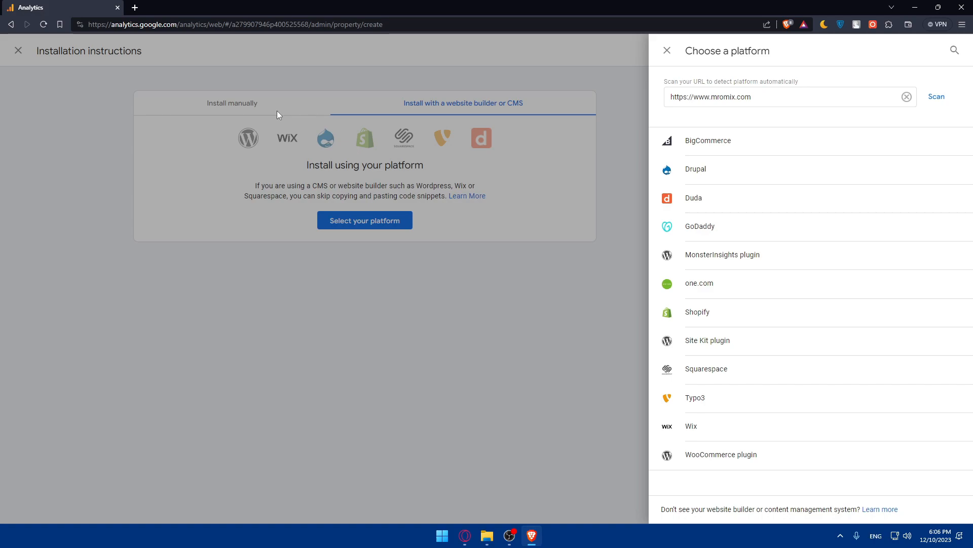
pyautogui.click(700, 226)
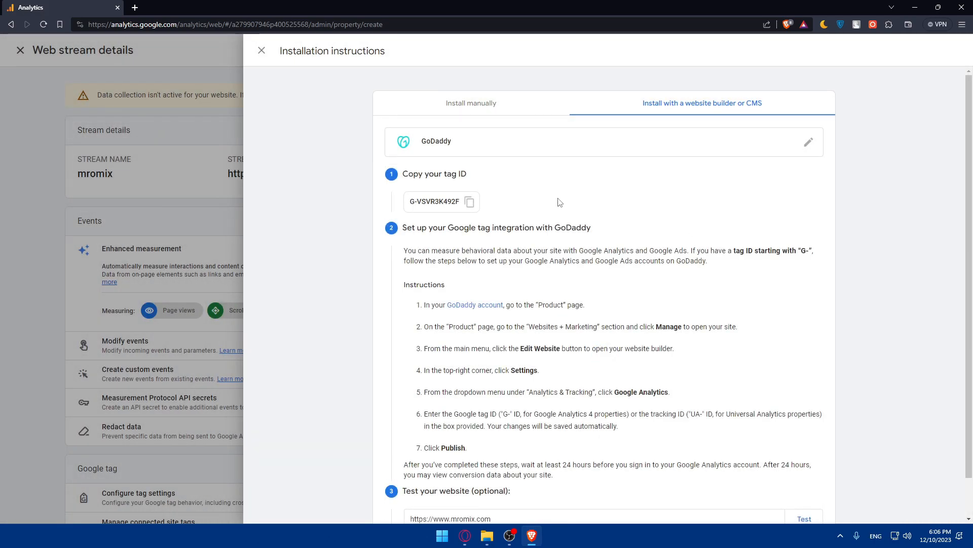
pyautogui.moveTo(577, 266)
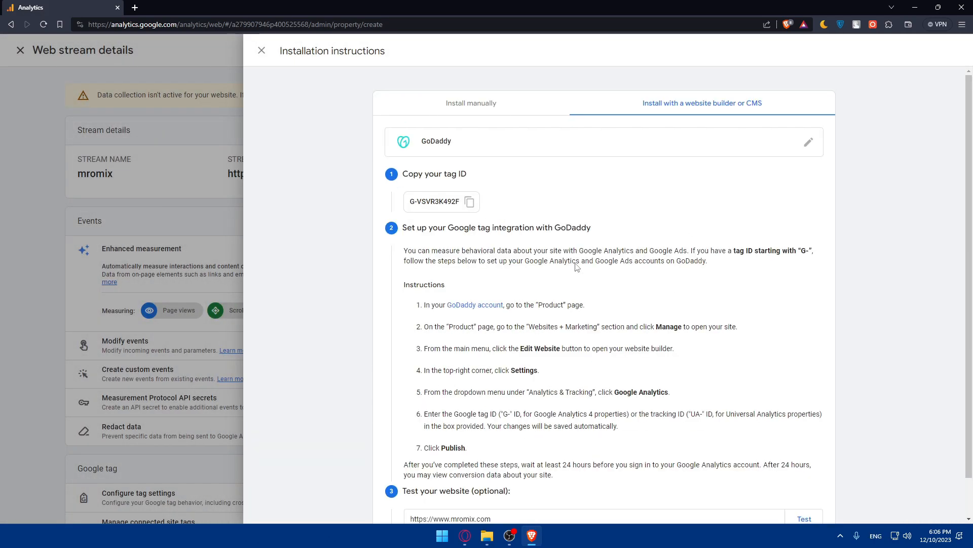
pyautogui.scroll(-3)
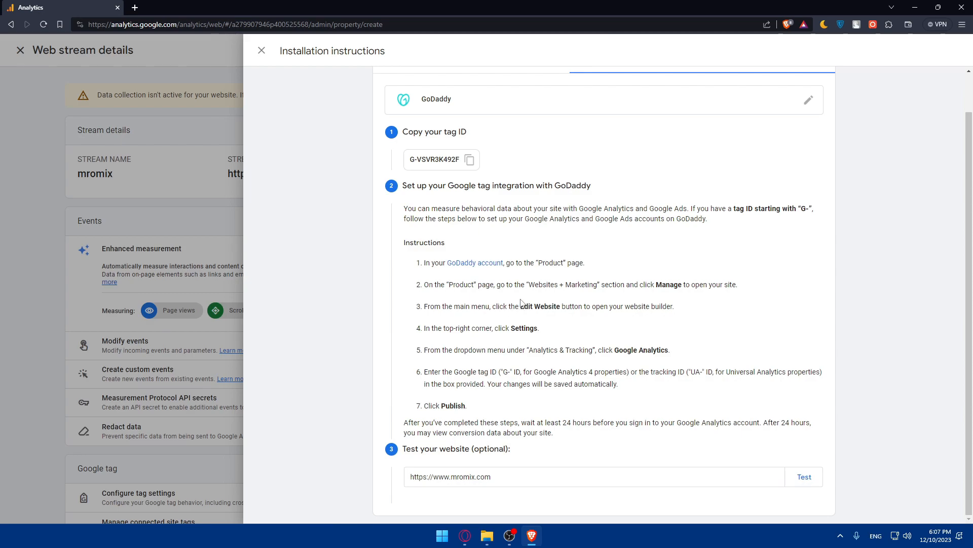
pyautogui.moveTo(430, 311)
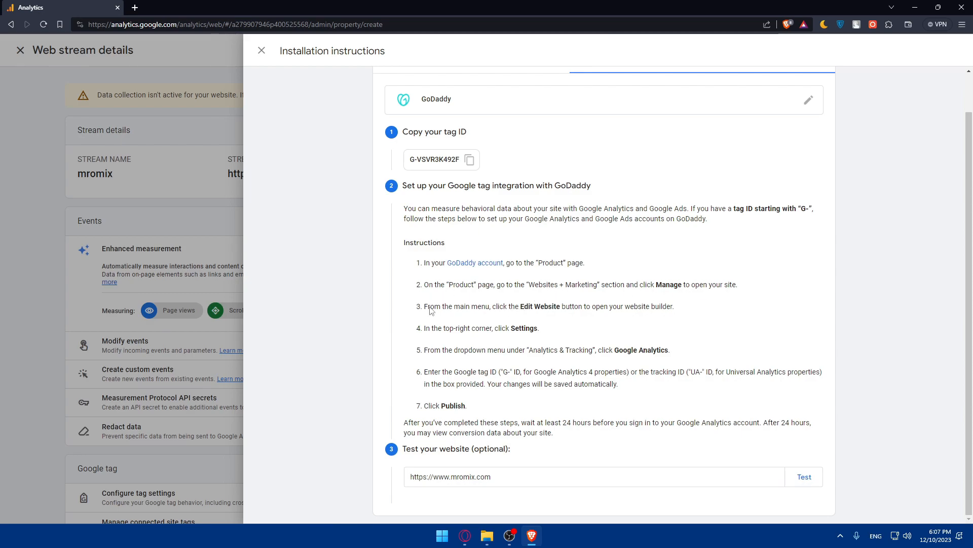
pyautogui.moveTo(529, 334)
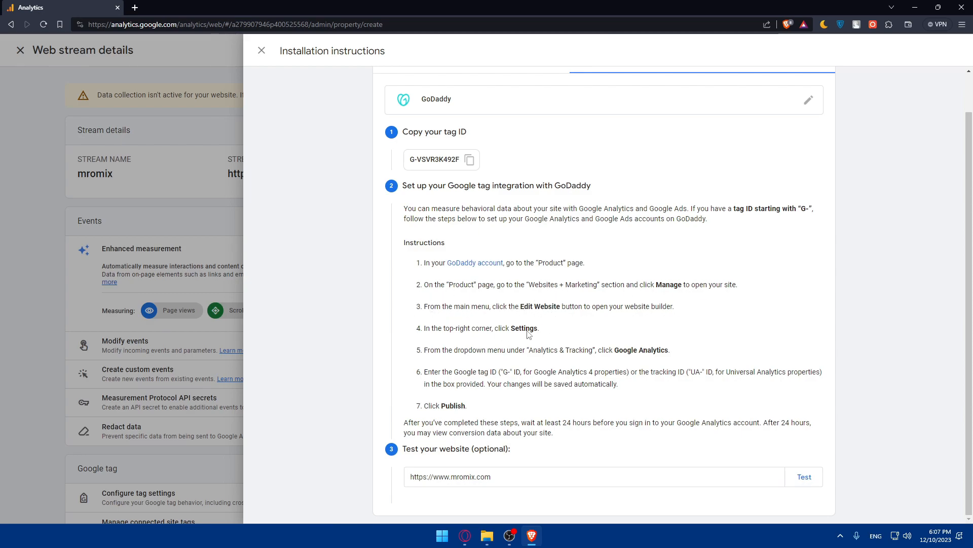
pyautogui.moveTo(622, 356)
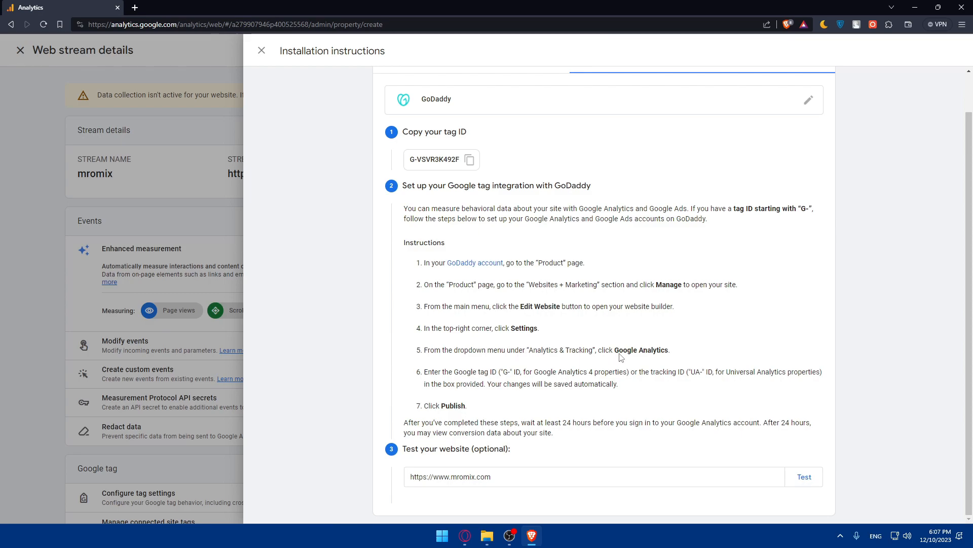
pyautogui.moveTo(448, 172)
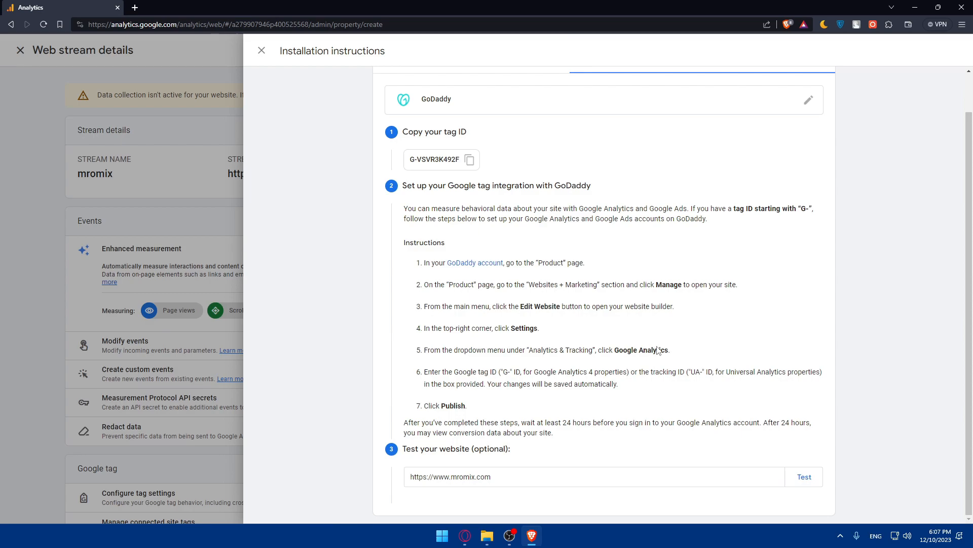
pyautogui.moveTo(837, 465)
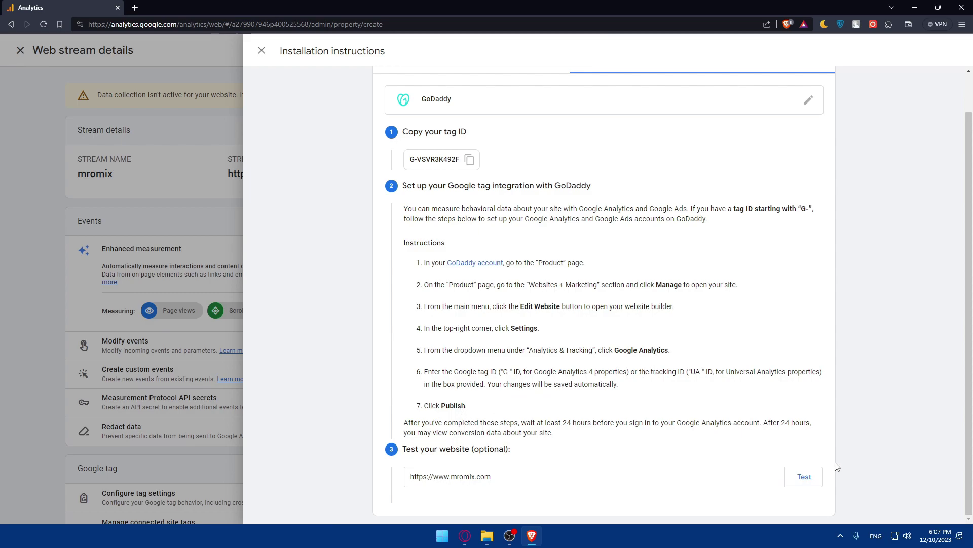
pyautogui.click(804, 476)
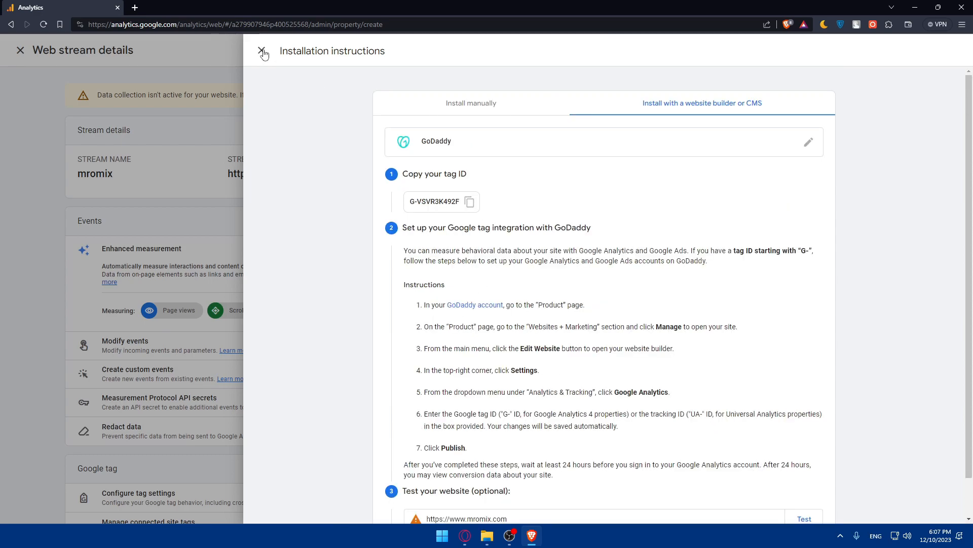
# Step: Close the installation instructions and stream details to return to the data collection step
pyautogui.click(263, 51)
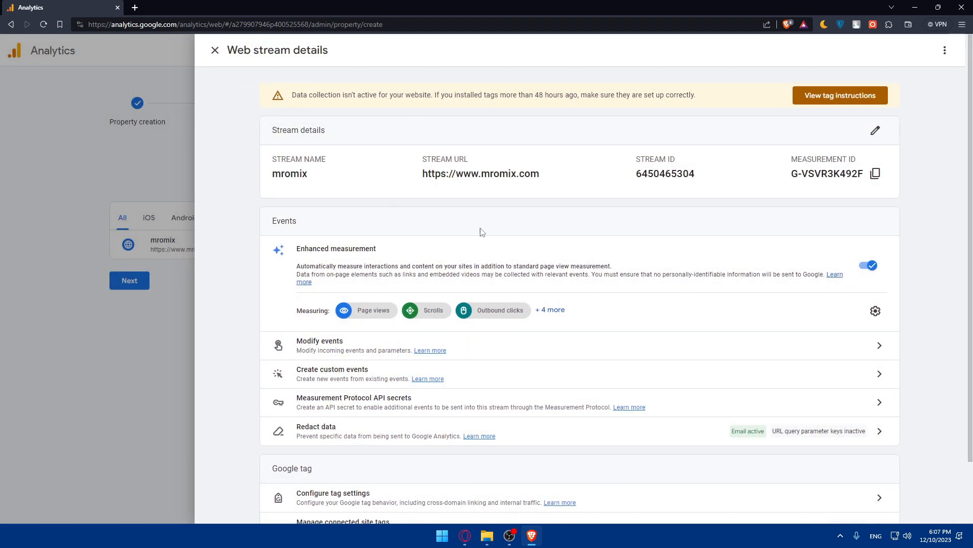
pyautogui.scroll(-3)
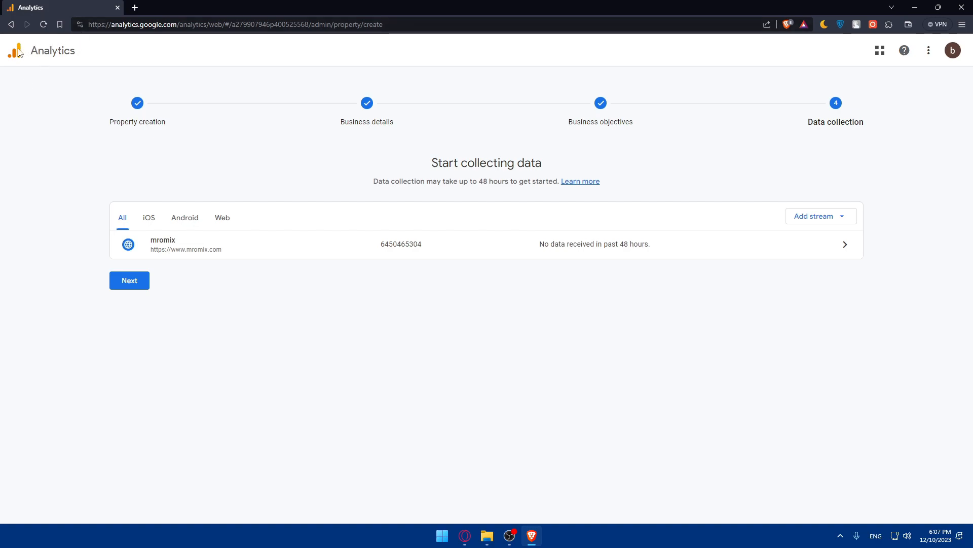
pyautogui.moveTo(401, 399)
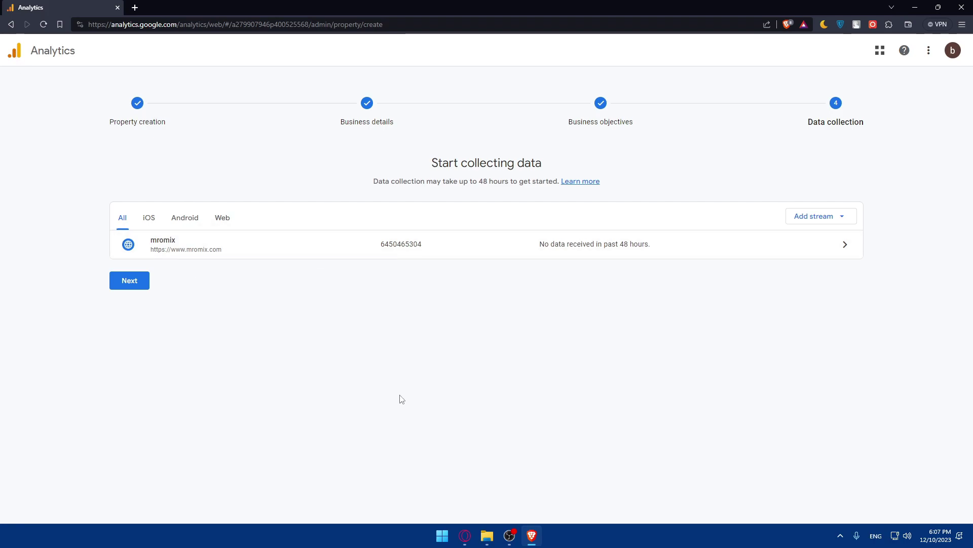
pyautogui.moveTo(413, 399)
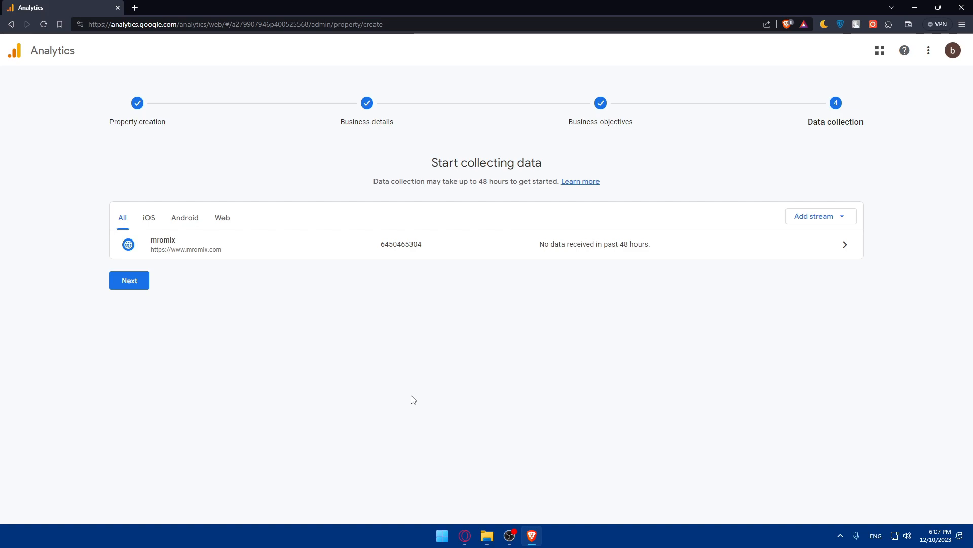